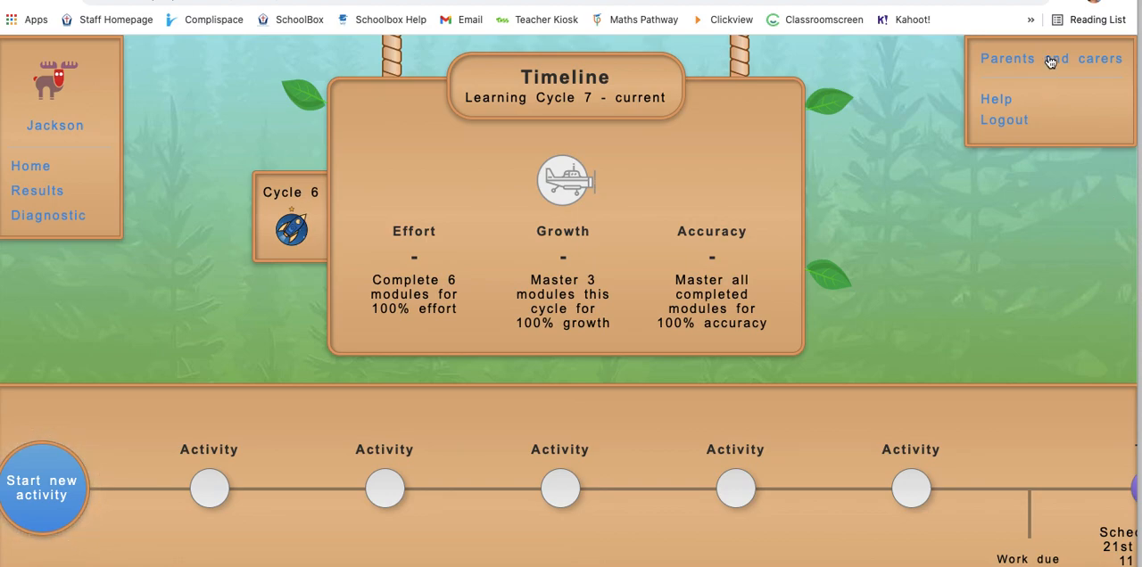
Go to the Parents and carers dashboard and read down past the 'What is Maths Pathway?' introduction
left_click(1049, 57)
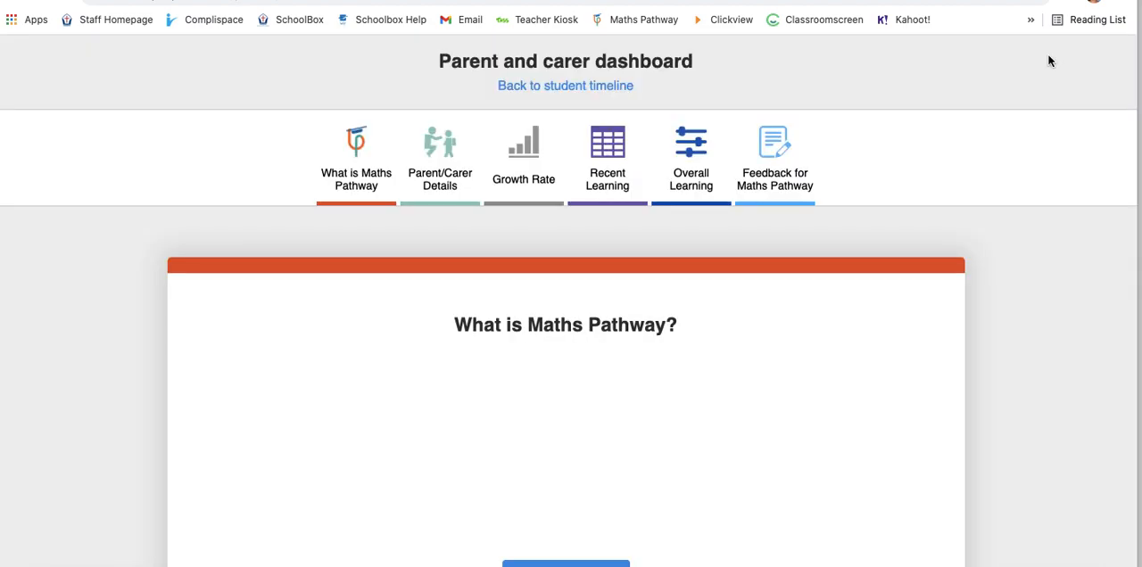
mouse_move(896, 186)
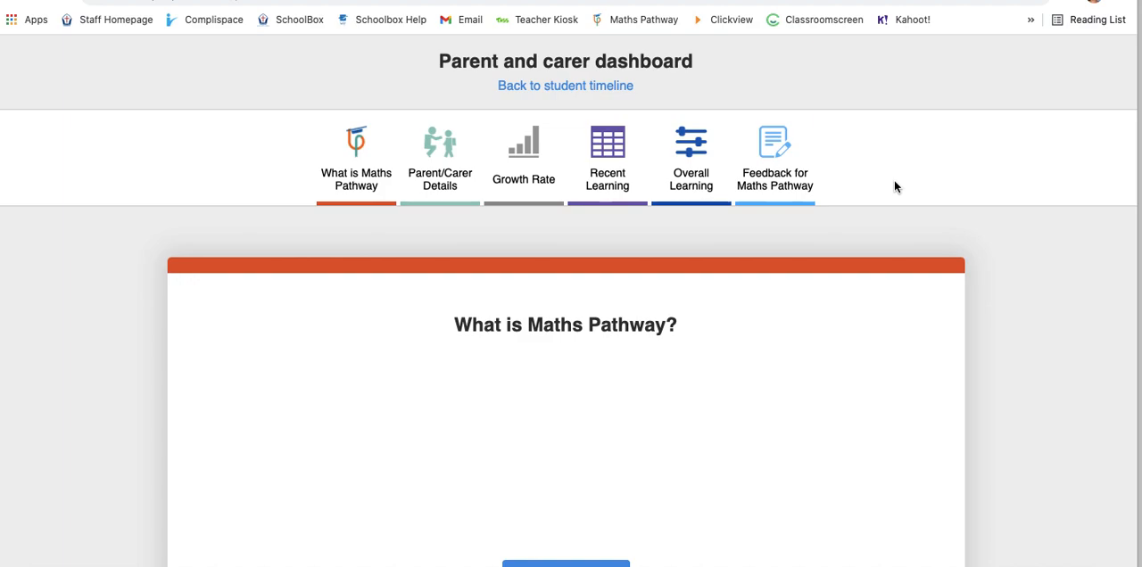
mouse_move(909, 235)
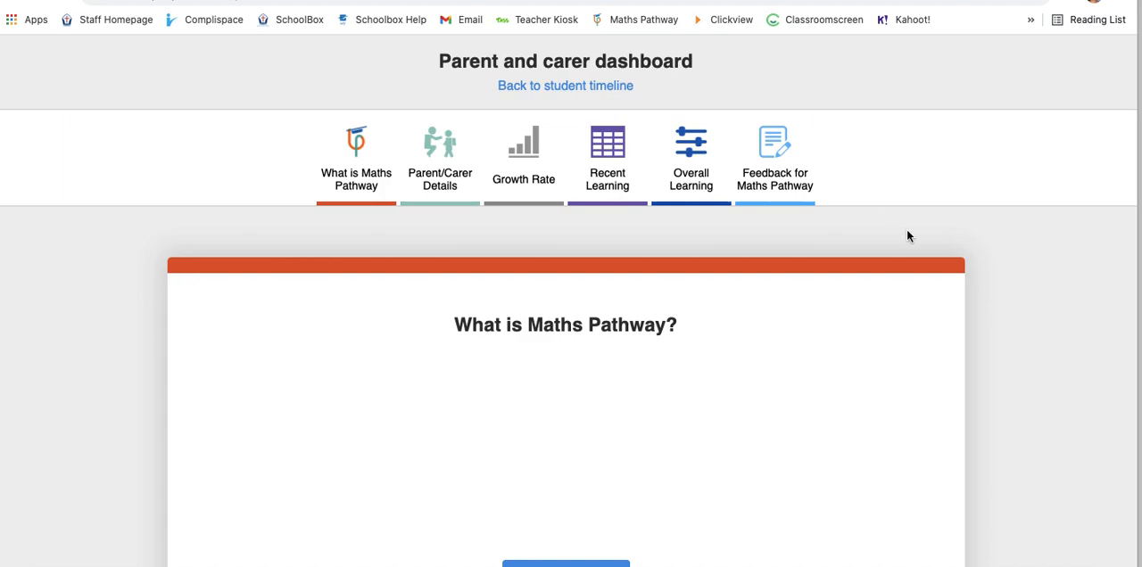
scroll("down", 3)
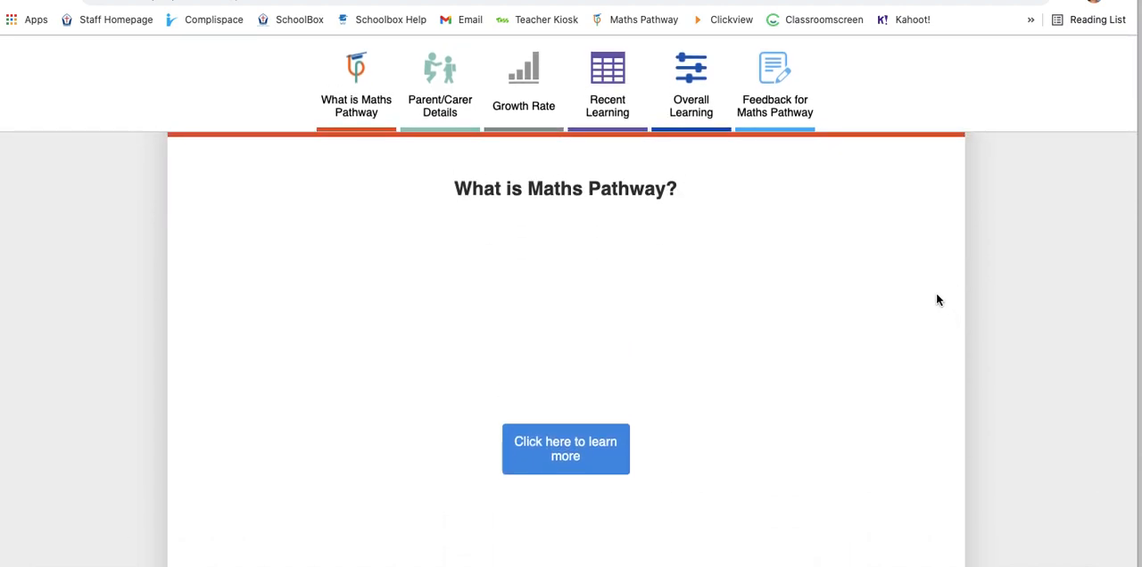
scroll("down", 3)
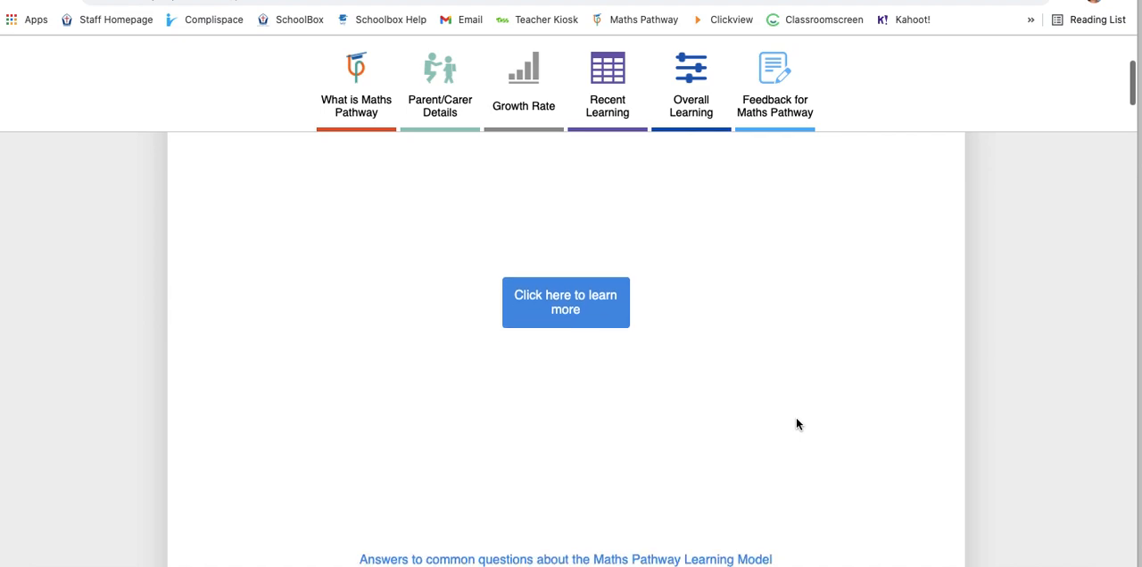
scroll("down", 3)
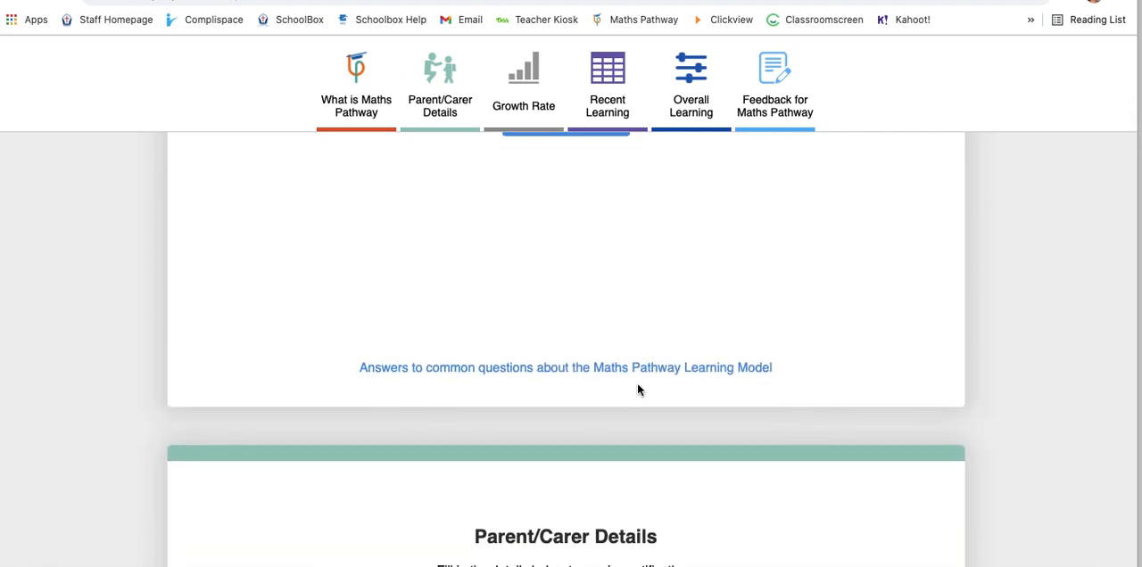
mouse_move(571, 396)
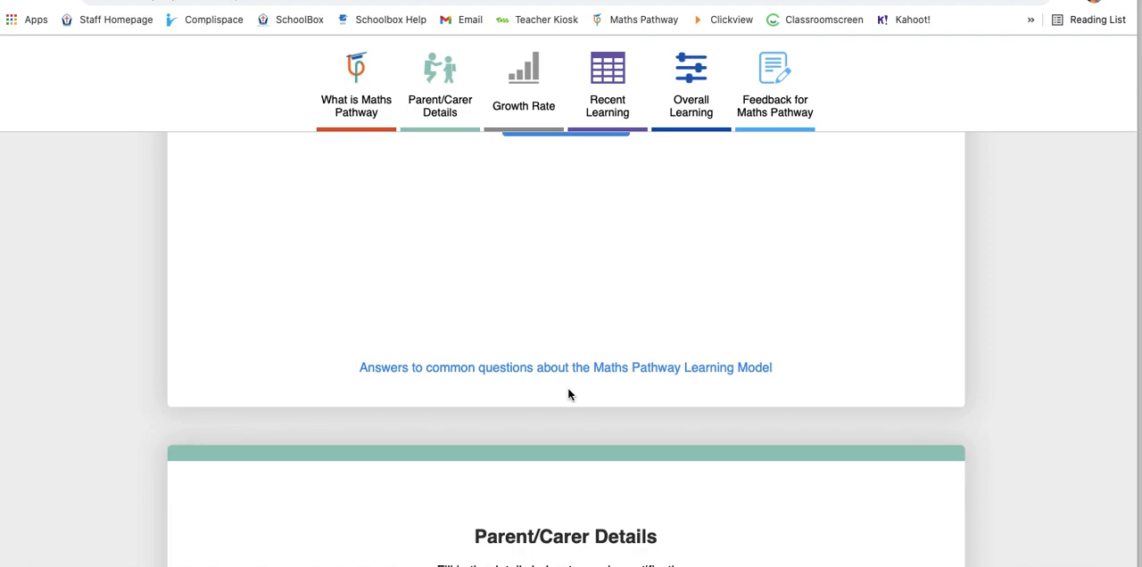
Continue down past the Parent/Carer Details form to the Growth Rate panel showing 133% for Cycle 6
scroll("down", 3)
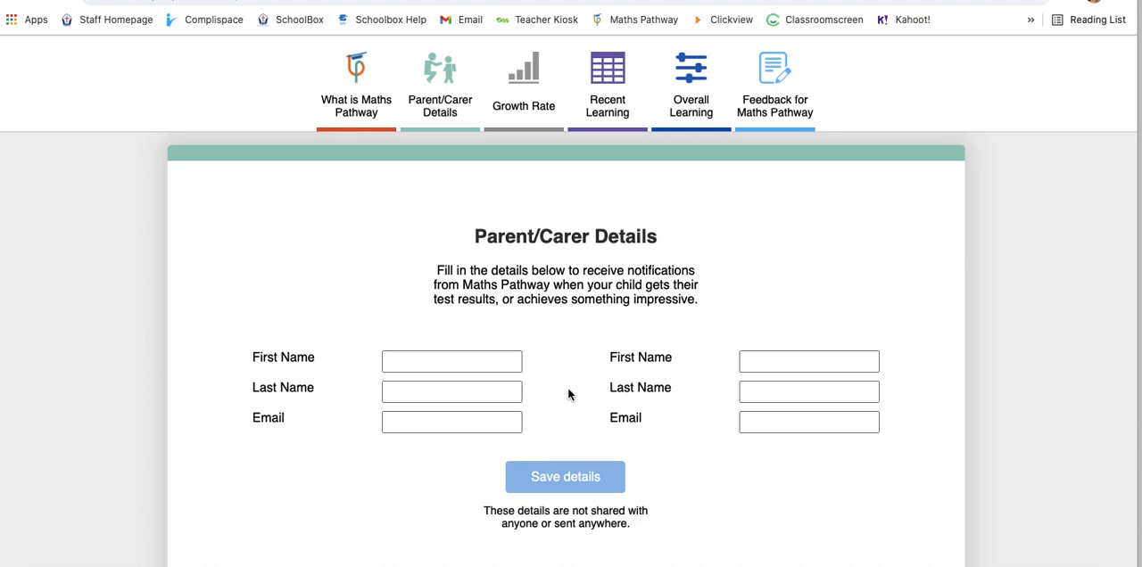
scroll("down", 3)
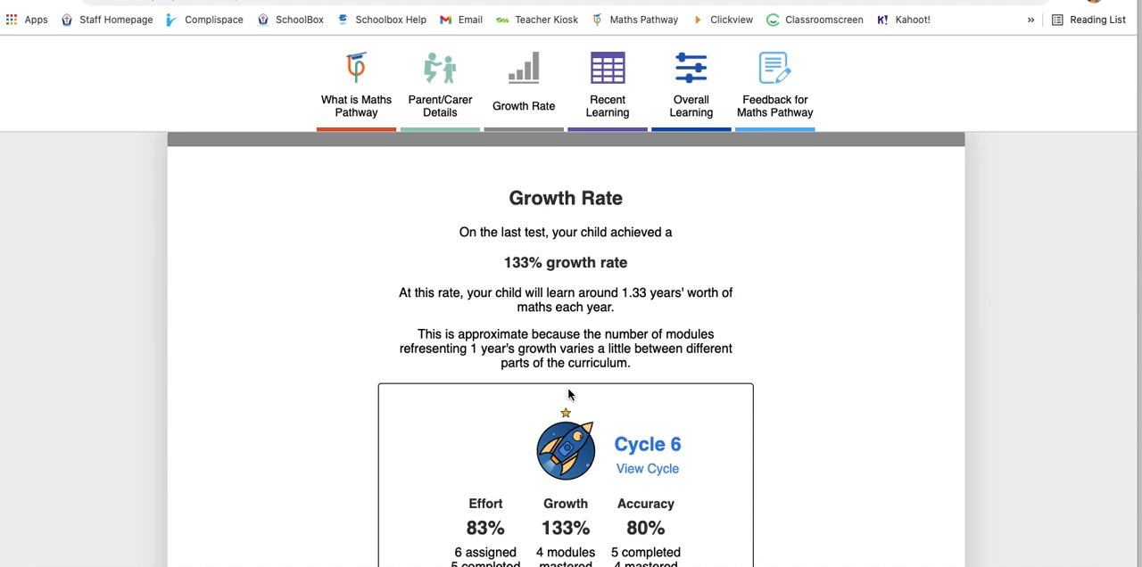
scroll("down", 3)
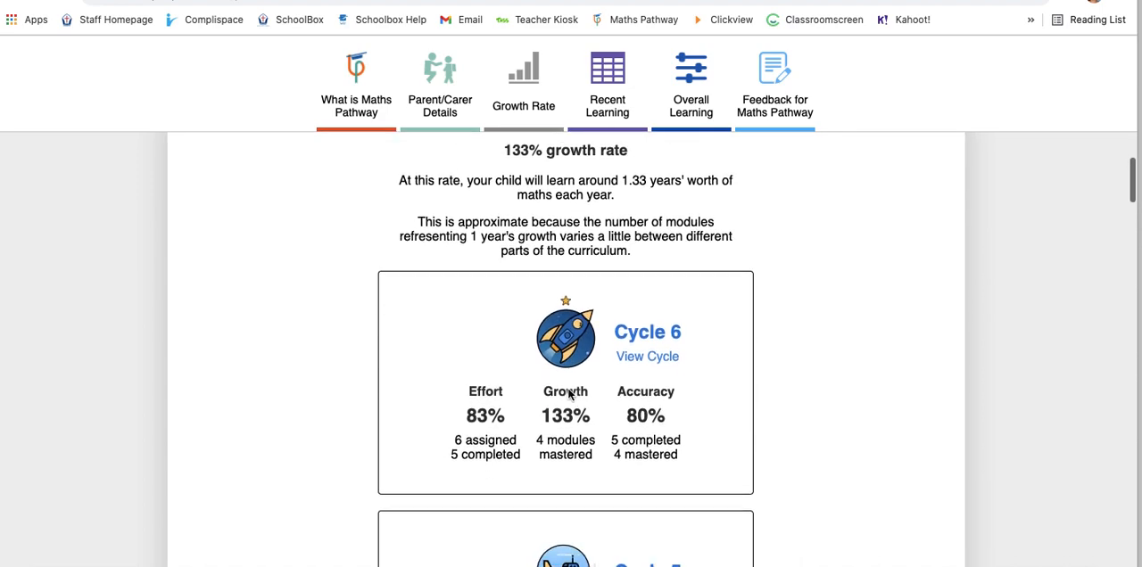
scroll("down", 3)
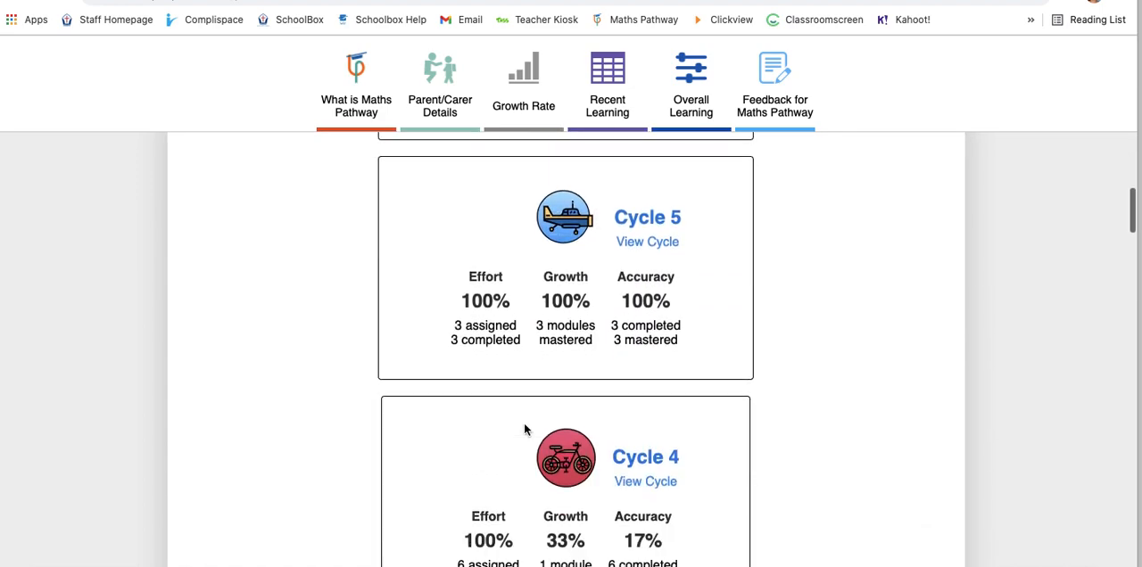
scroll("down", 3)
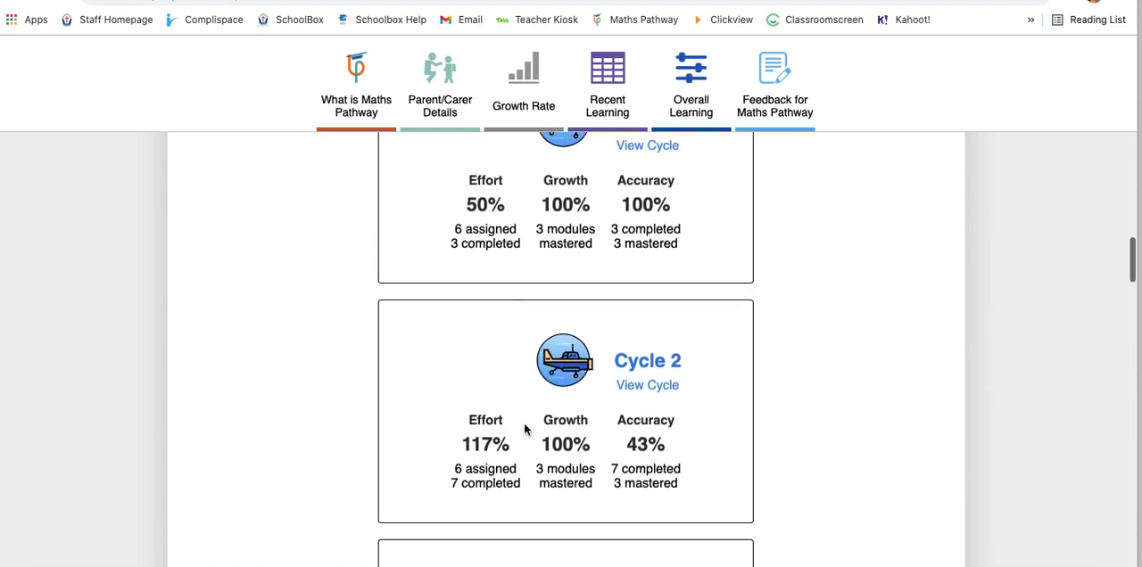
scroll("up", 3)
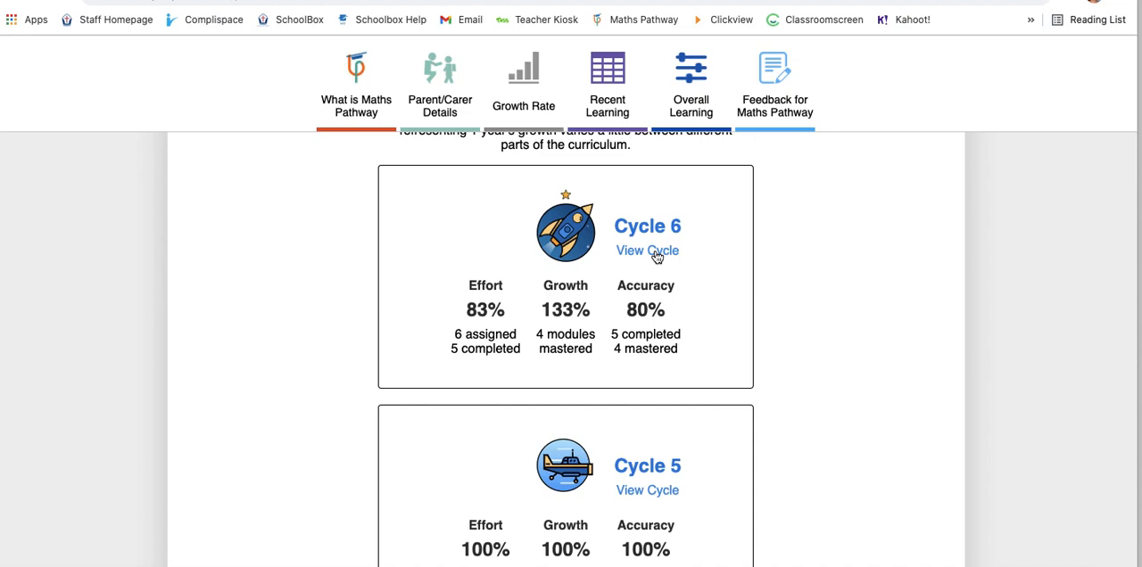
View Cycle 6's timeline with its 83% effort, 133% growth and 80% accuracy figures and modules
left_click(648, 249)
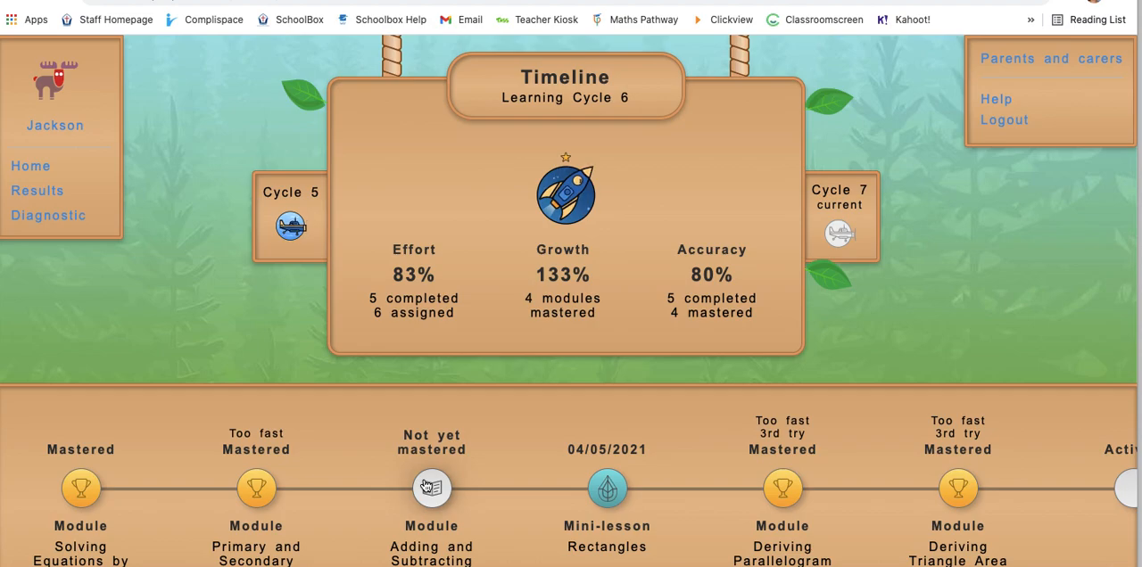
mouse_move(704, 489)
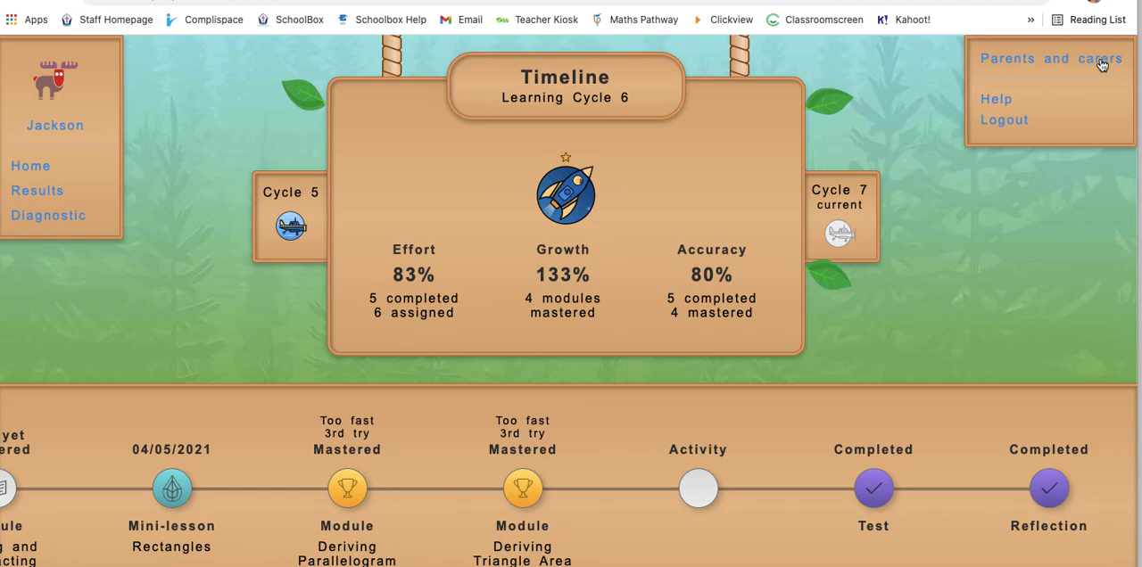
Return to the Parents and carers dashboard and jump to the Growth Rate section's cycle cards
left_click(1049, 57)
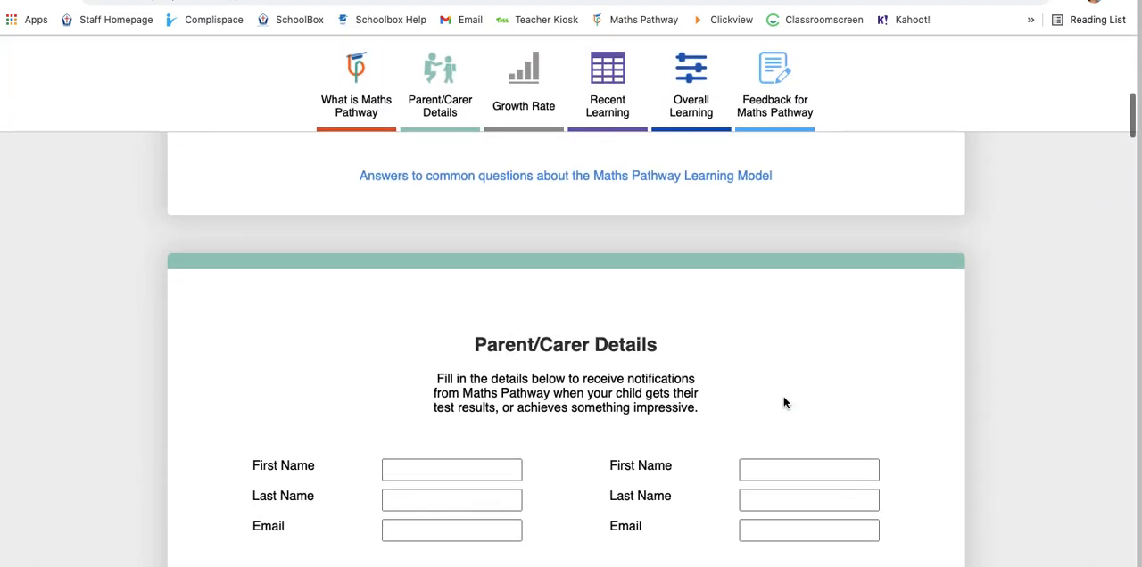
left_click(524, 86)
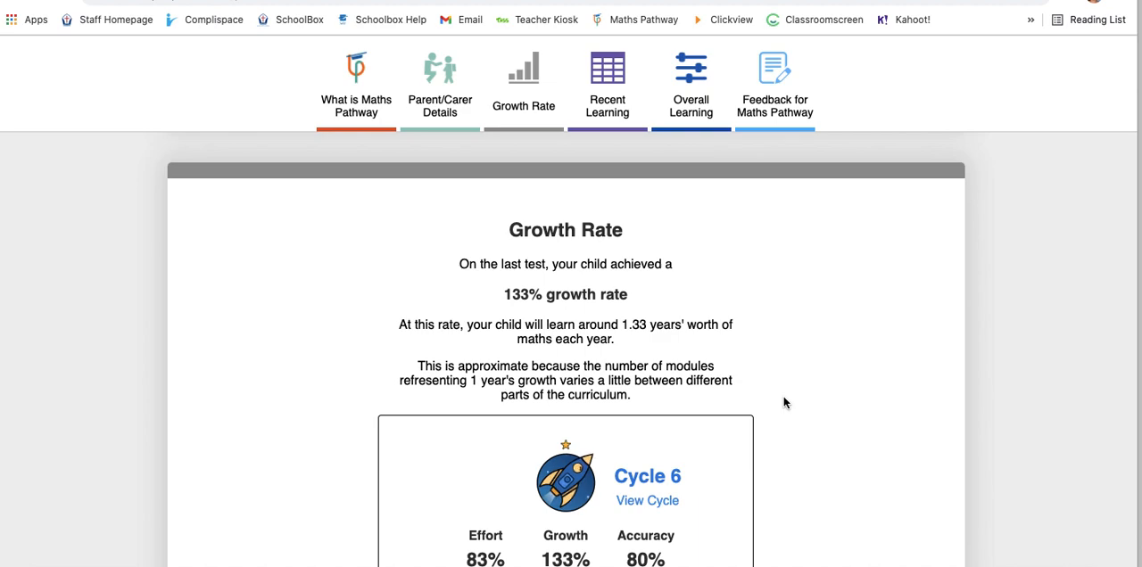
scroll("down", 3)
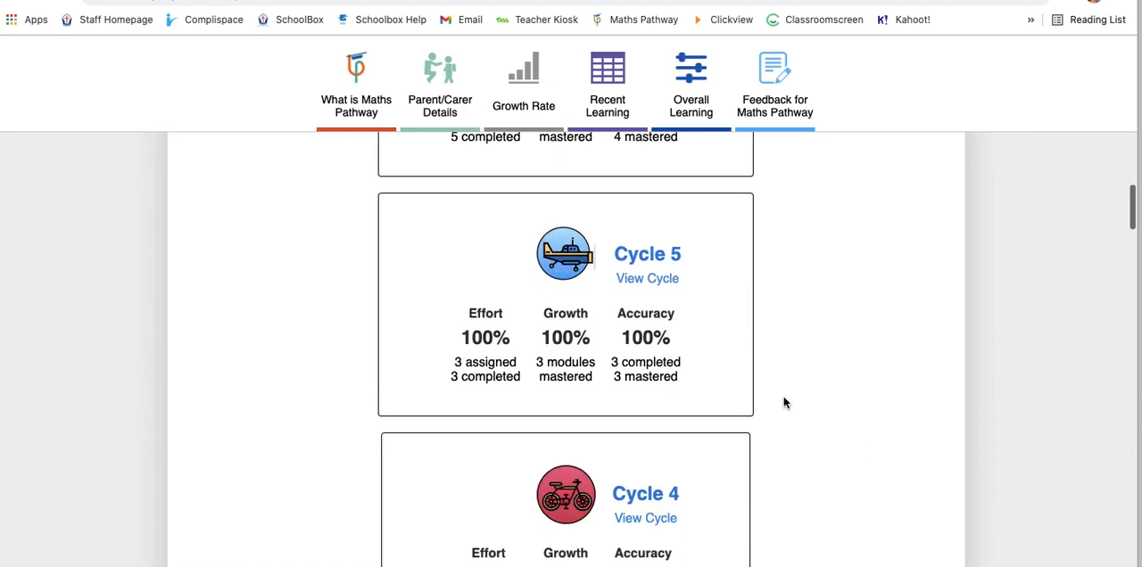
scroll("down", 3)
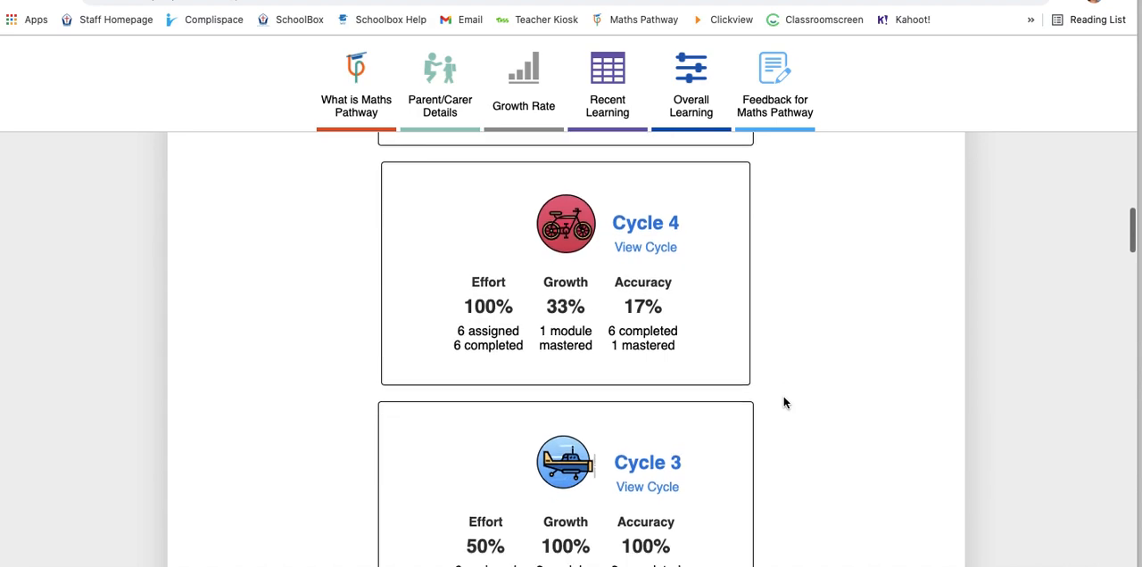
Read down through the remaining cycle cards to Cycle 1 and the start of Recent Learning
scroll("down", 3)
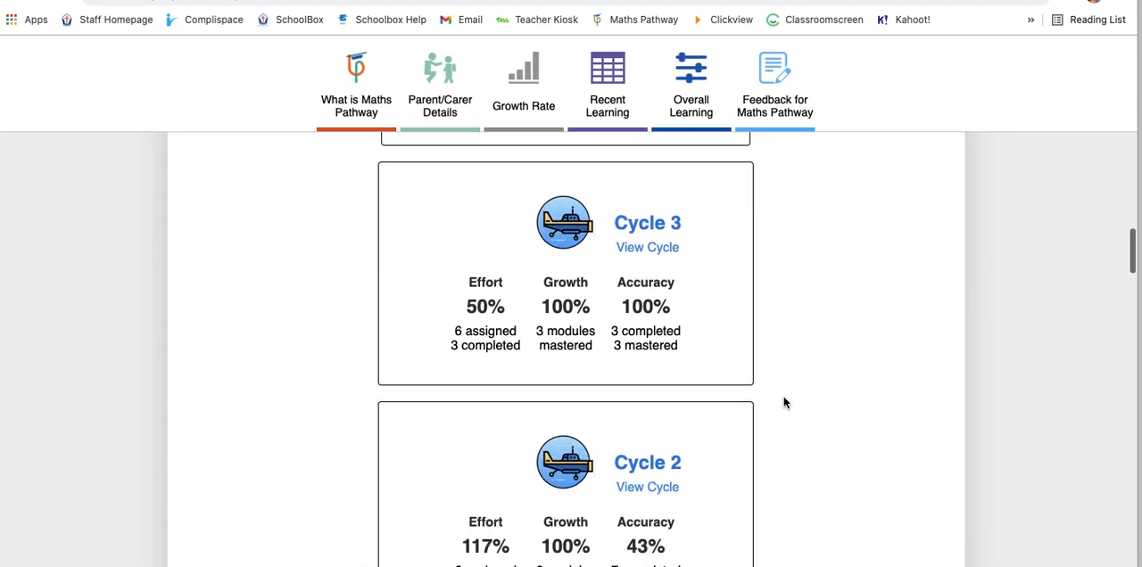
scroll("down", 3)
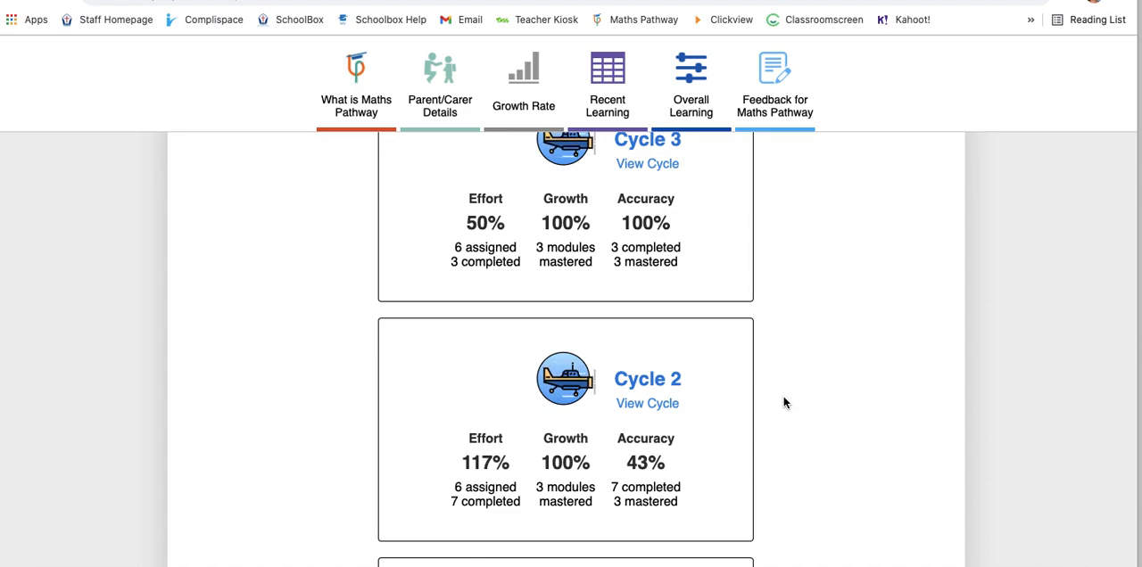
scroll("down", 3)
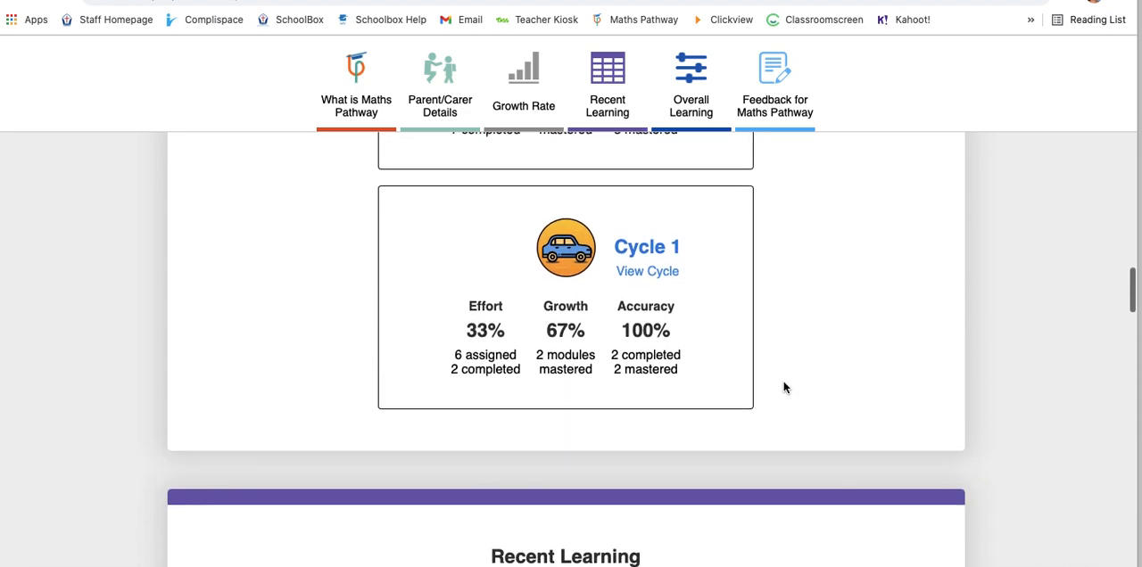
scroll("down", 3)
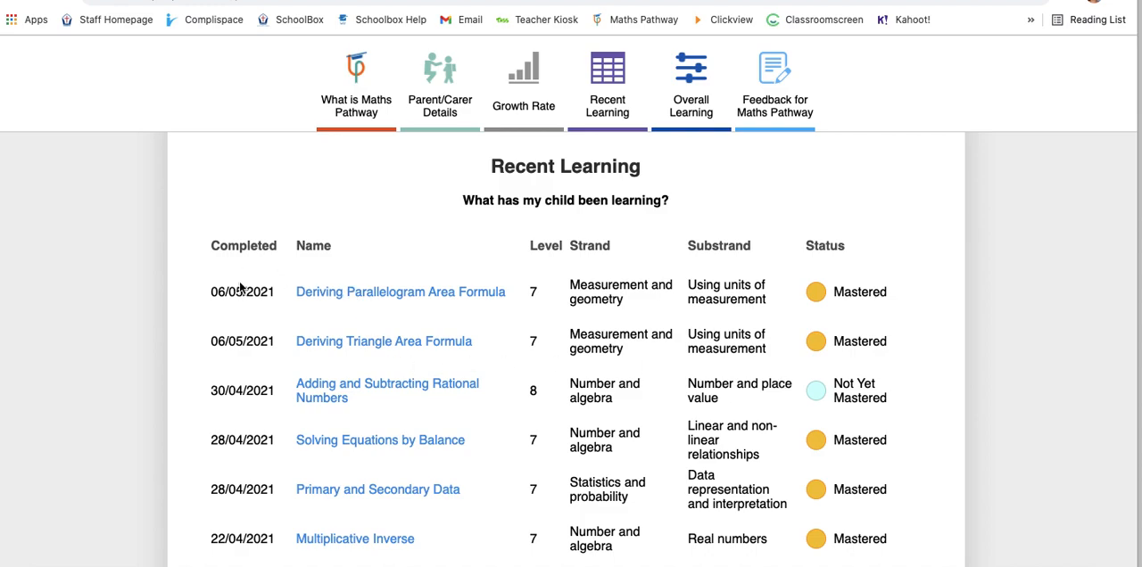
mouse_move(521, 332)
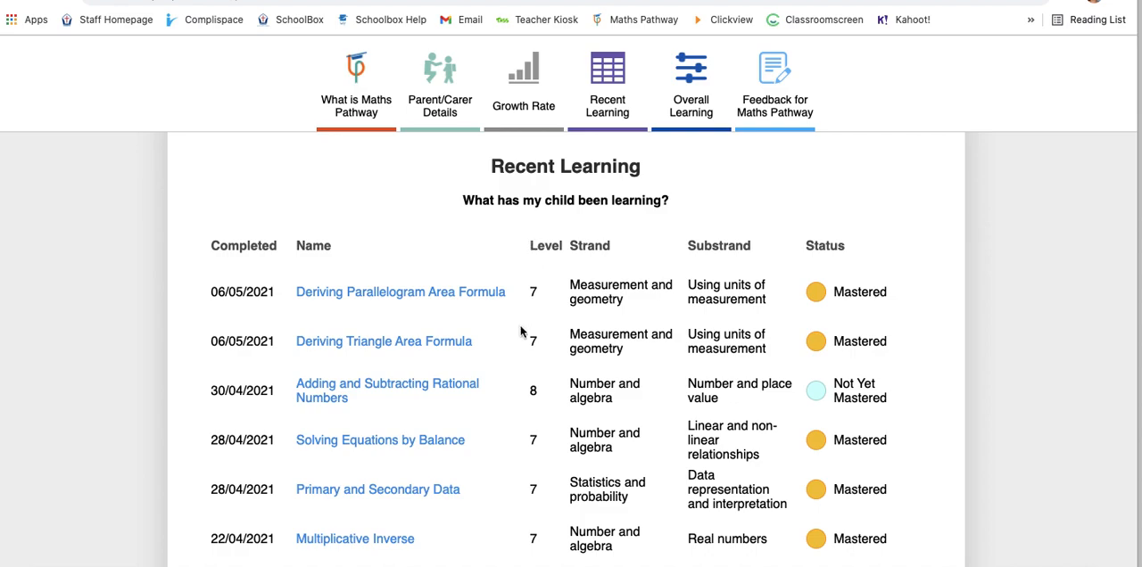
mouse_move(521, 414)
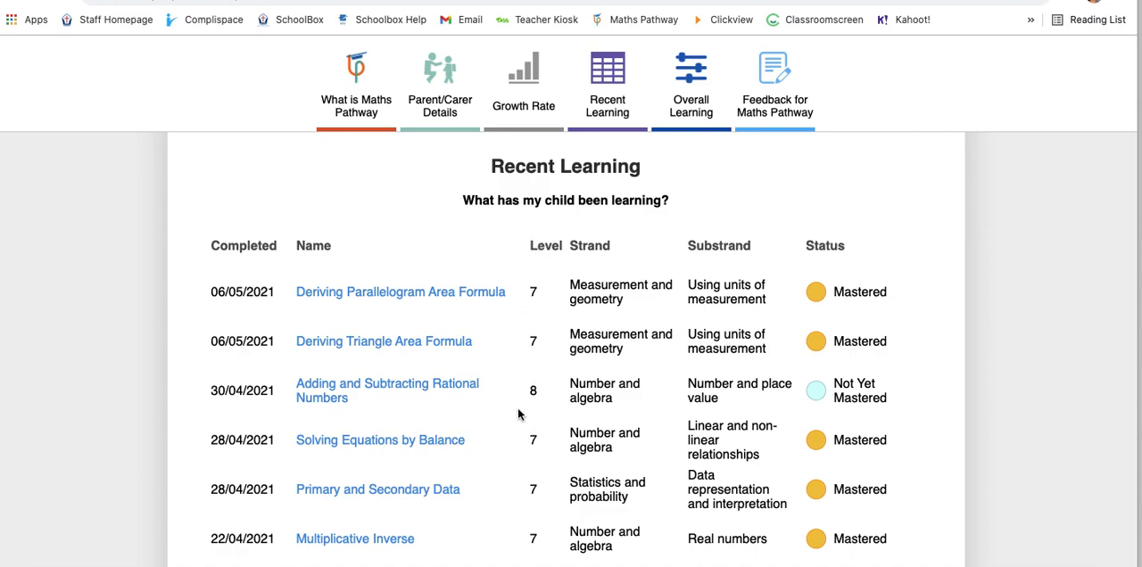
mouse_move(623, 321)
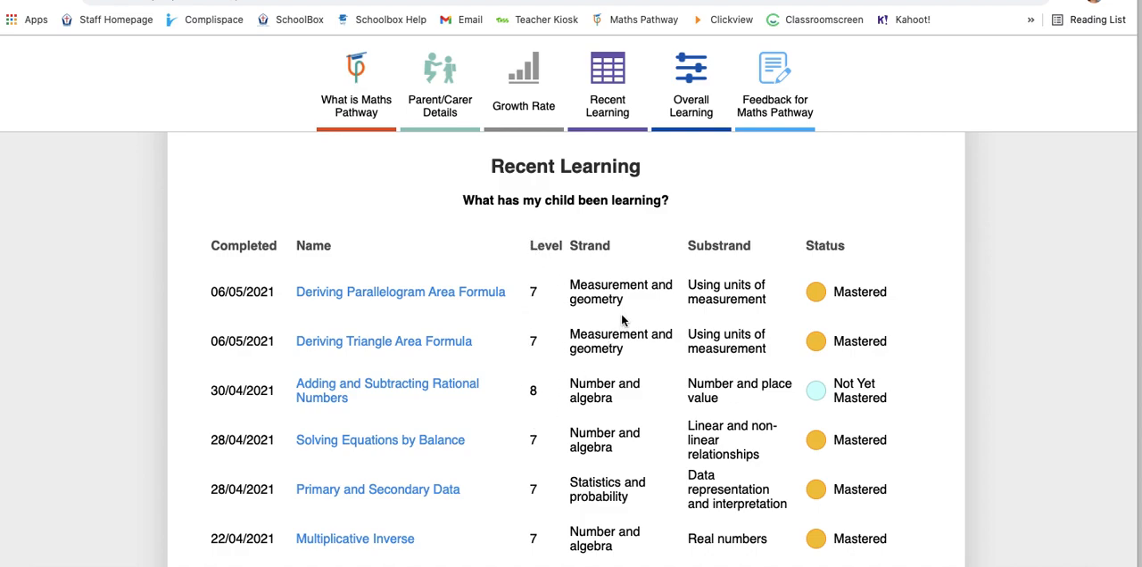
mouse_move(814, 291)
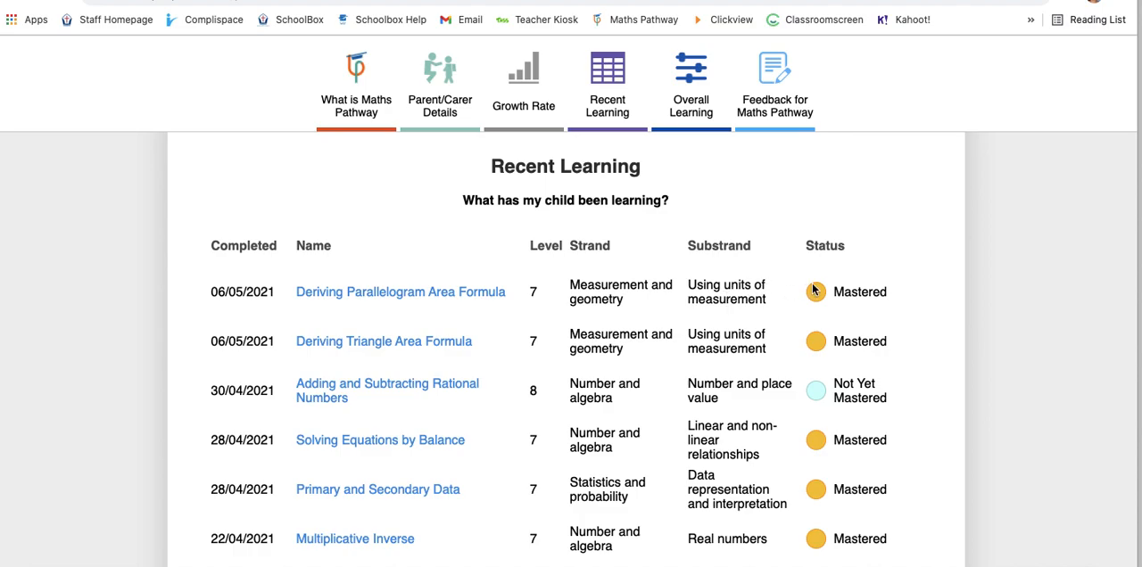
mouse_move(830, 410)
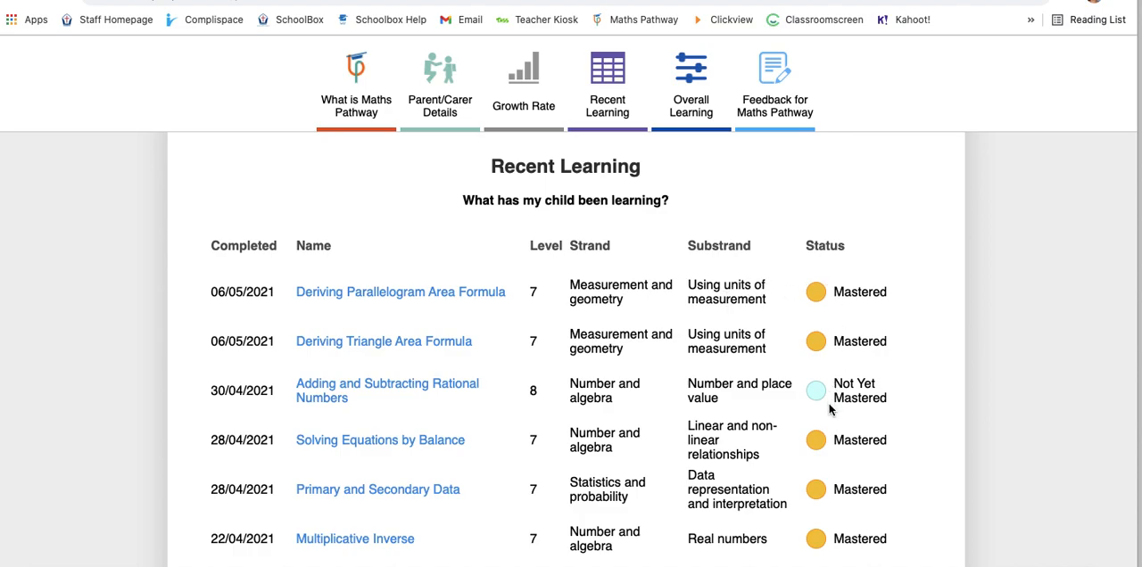
Browse the Recent Learning table and open the 'Adding and Subtracting Rational Numbers' module worksheet
scroll("down", 3)
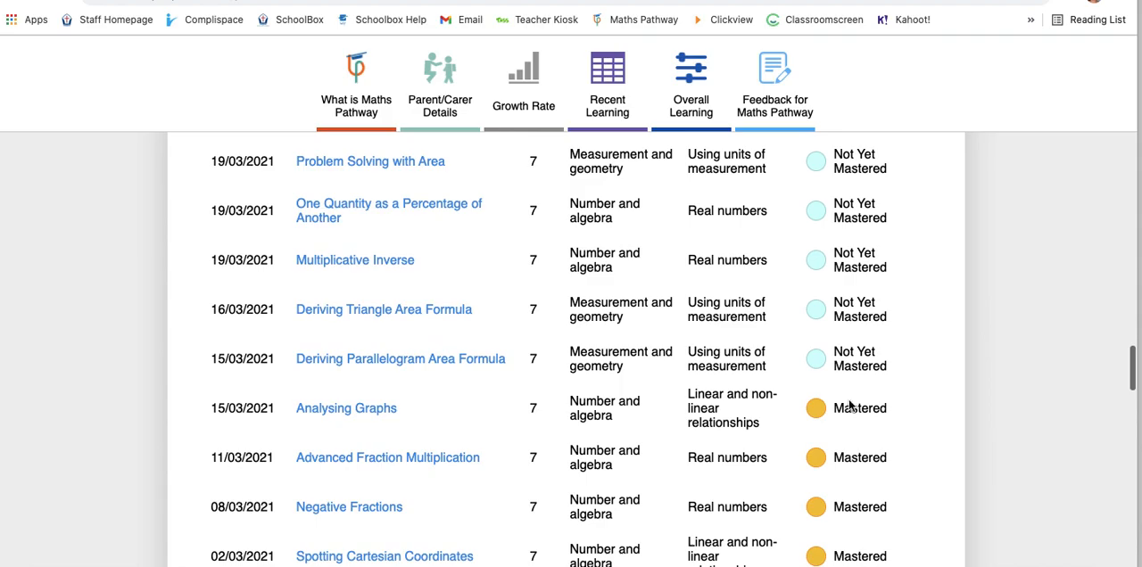
scroll("down", 3)
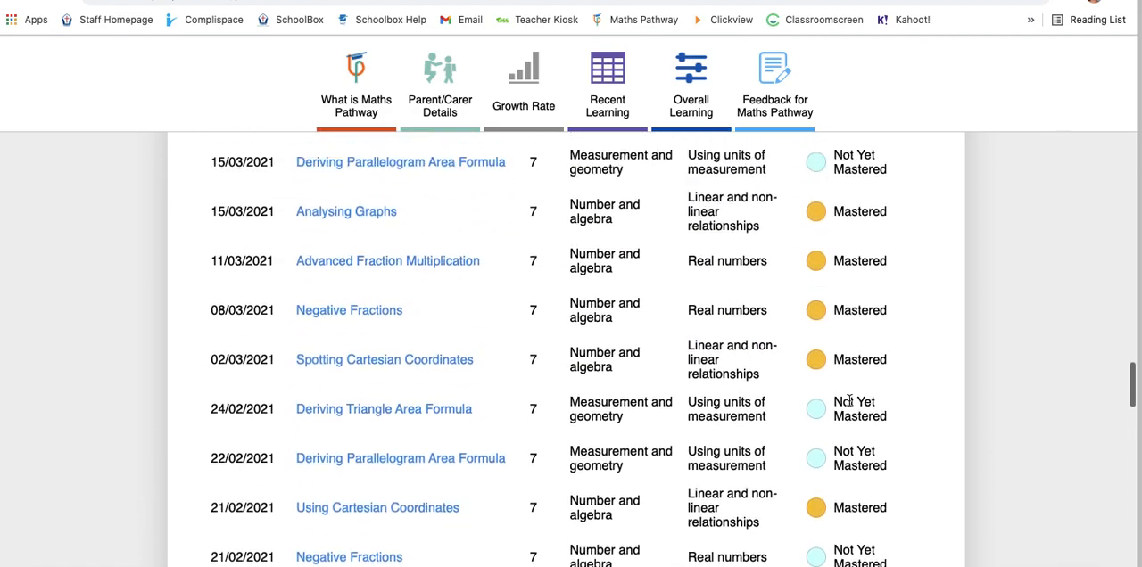
scroll("up", 3)
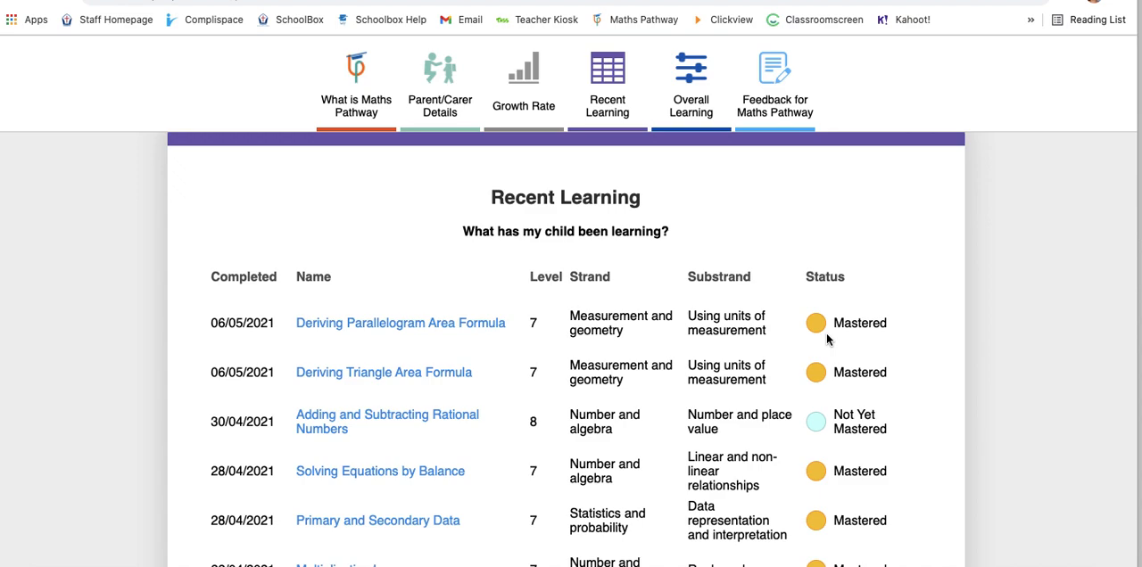
mouse_move(849, 282)
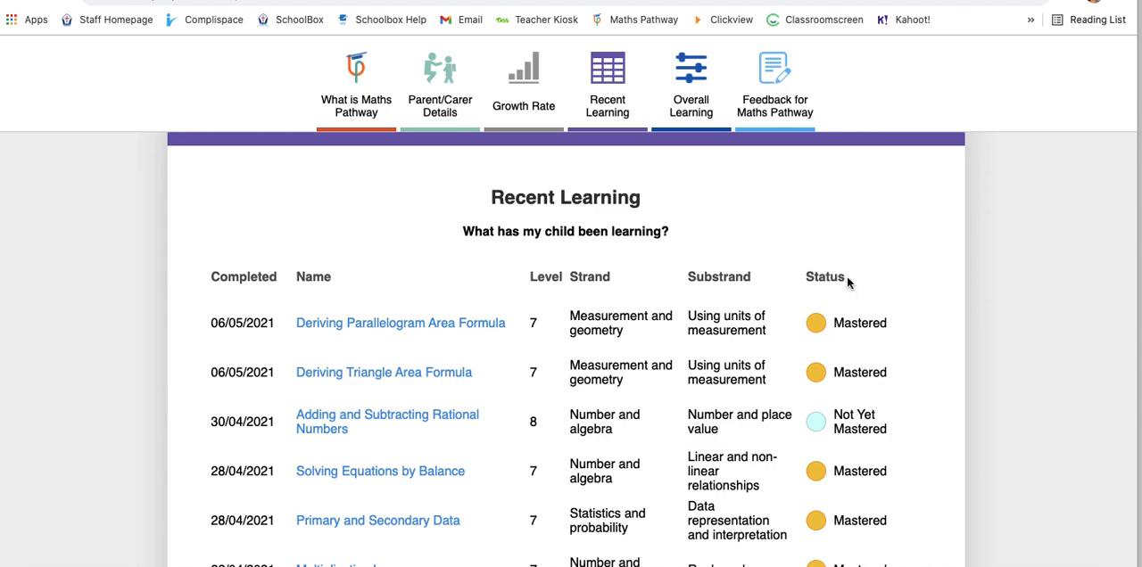
mouse_move(842, 314)
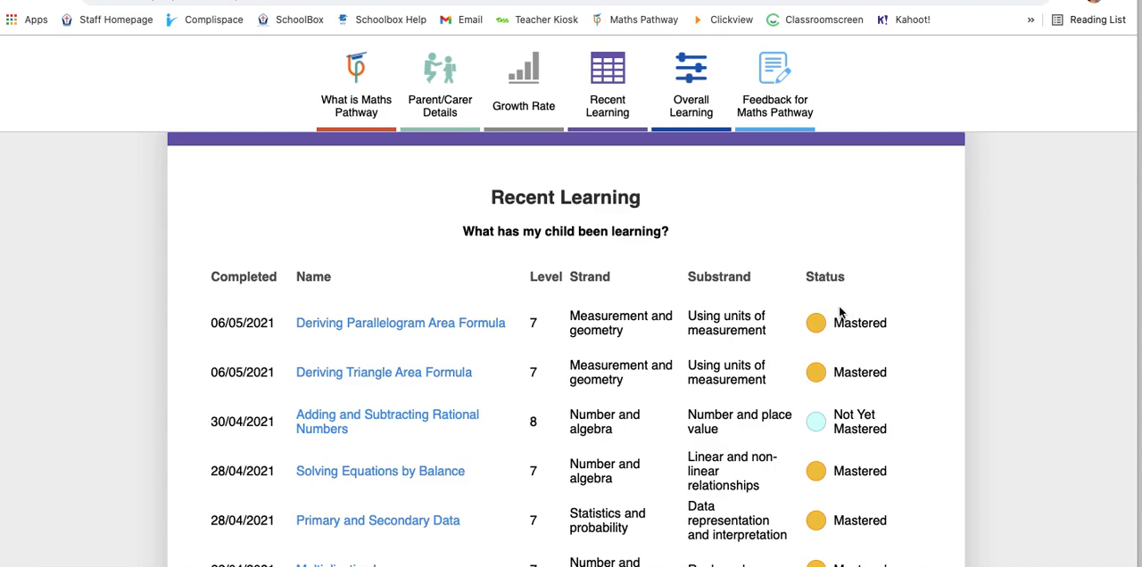
scroll("down", 3)
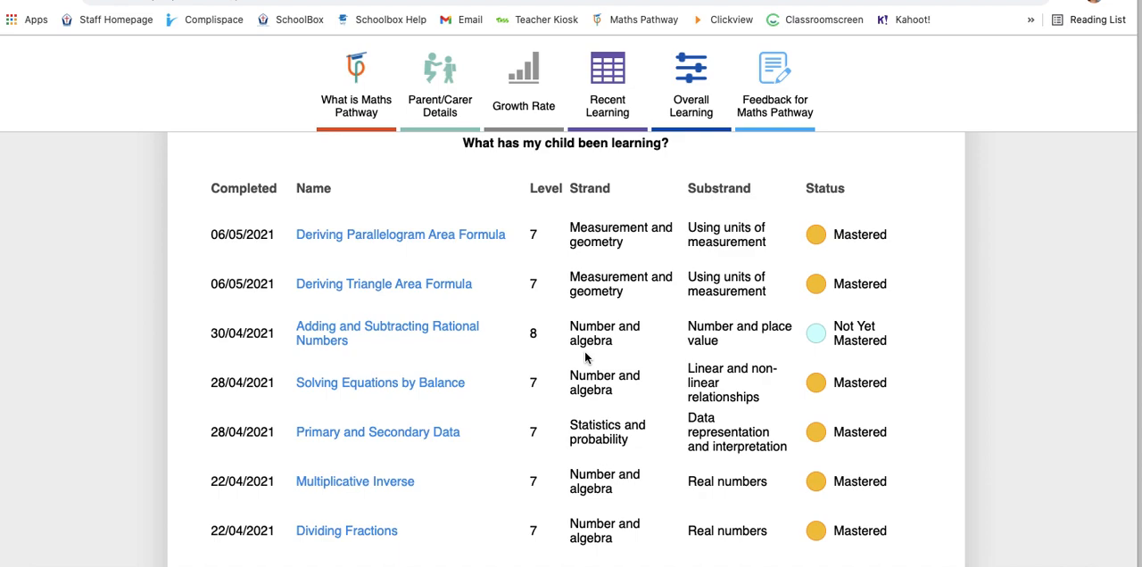
mouse_move(339, 322)
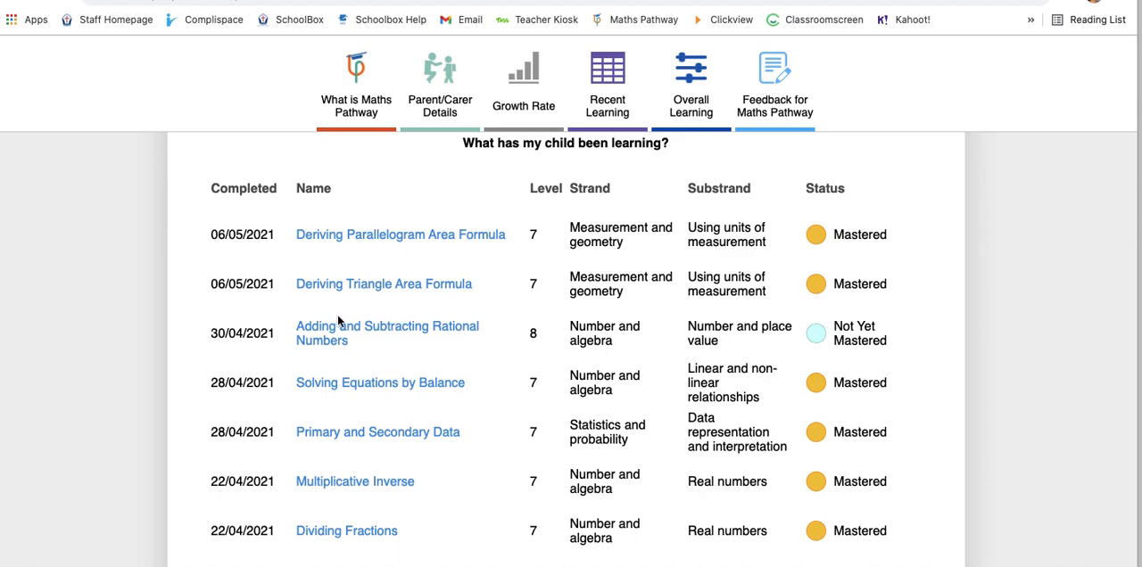
mouse_move(491, 357)
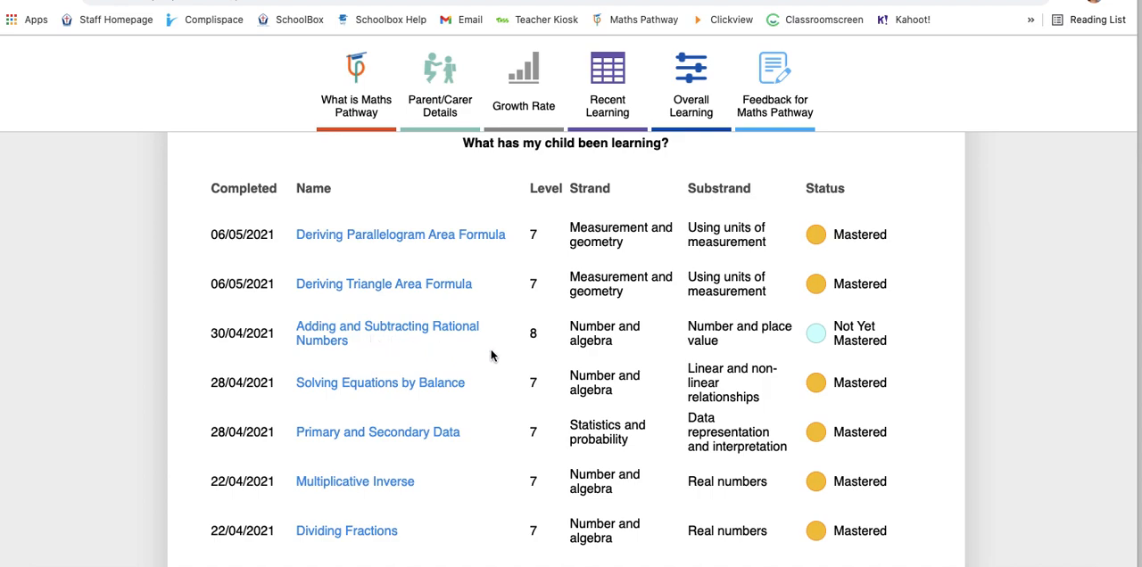
mouse_move(530, 348)
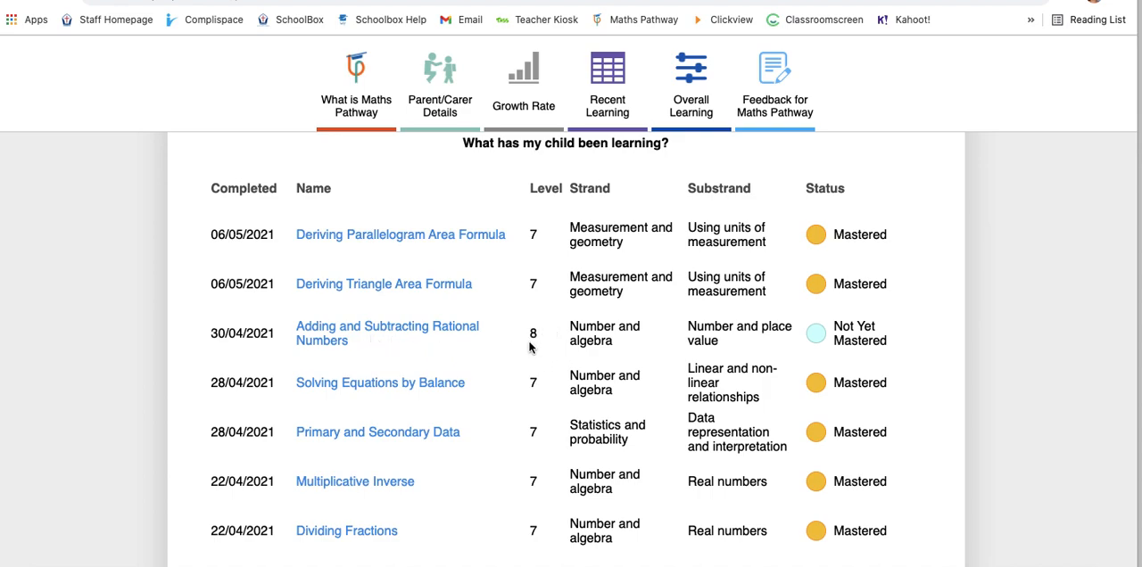
left_click(387, 332)
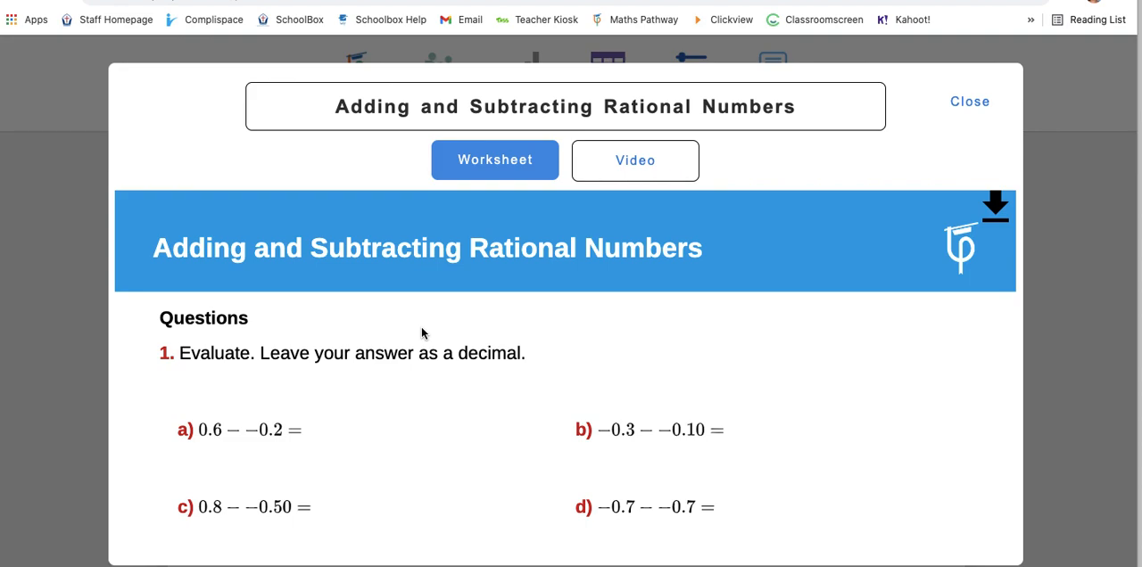
mouse_move(635, 161)
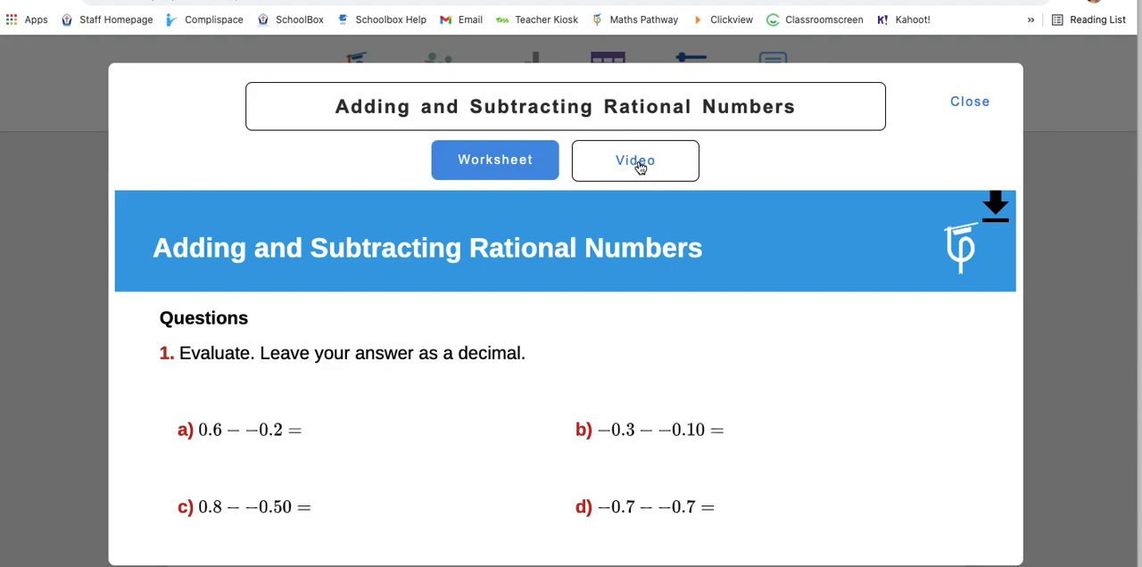
mouse_move(995, 212)
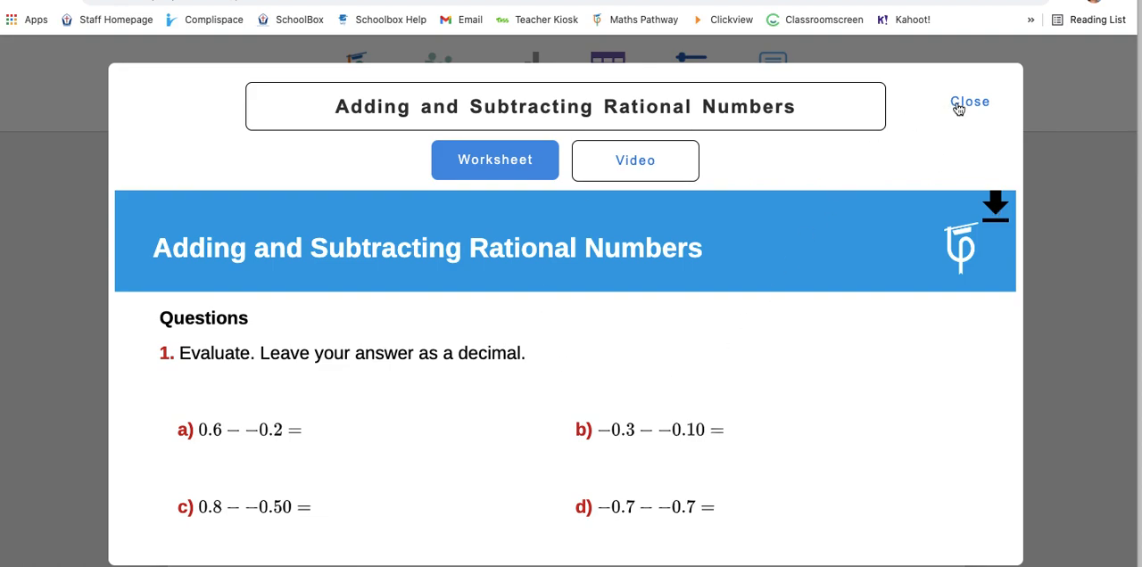
mouse_move(968, 107)
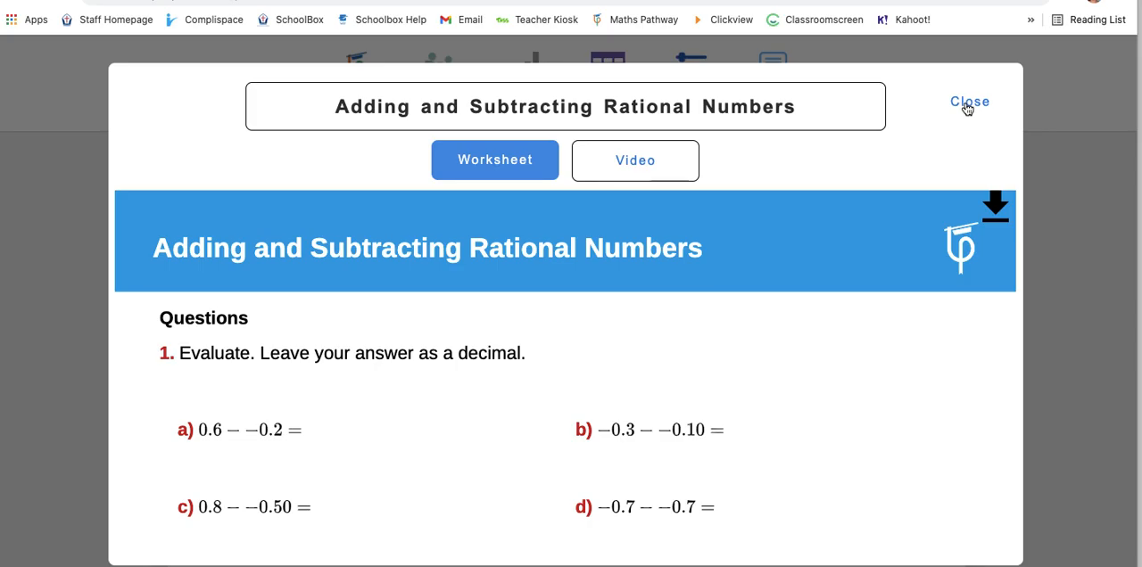
Close the 'Adding and Subtracting Rational Numbers' worksheet pop-up, returning to Recent Learning
left_click(967, 100)
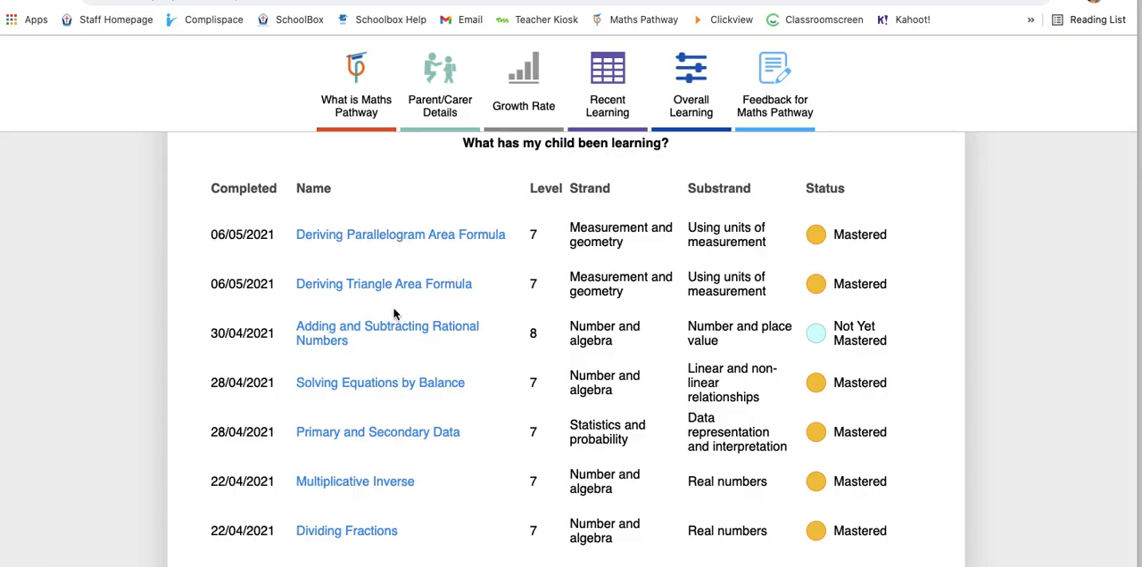
mouse_move(389, 443)
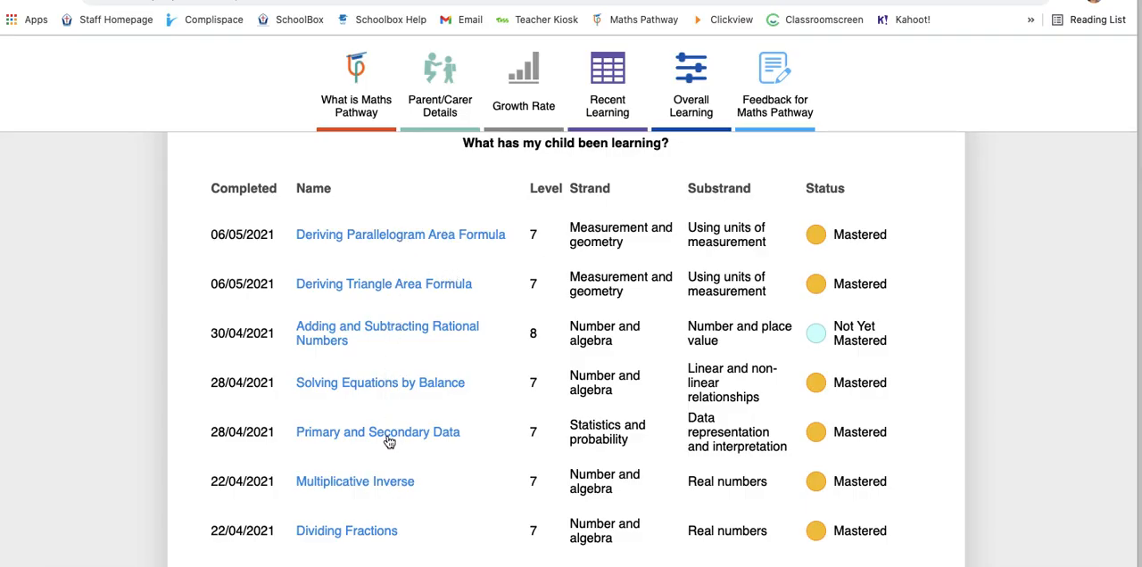
Move down to the Overall Learning curriculum grid of levels across maths strands with its legend
scroll("down", 3)
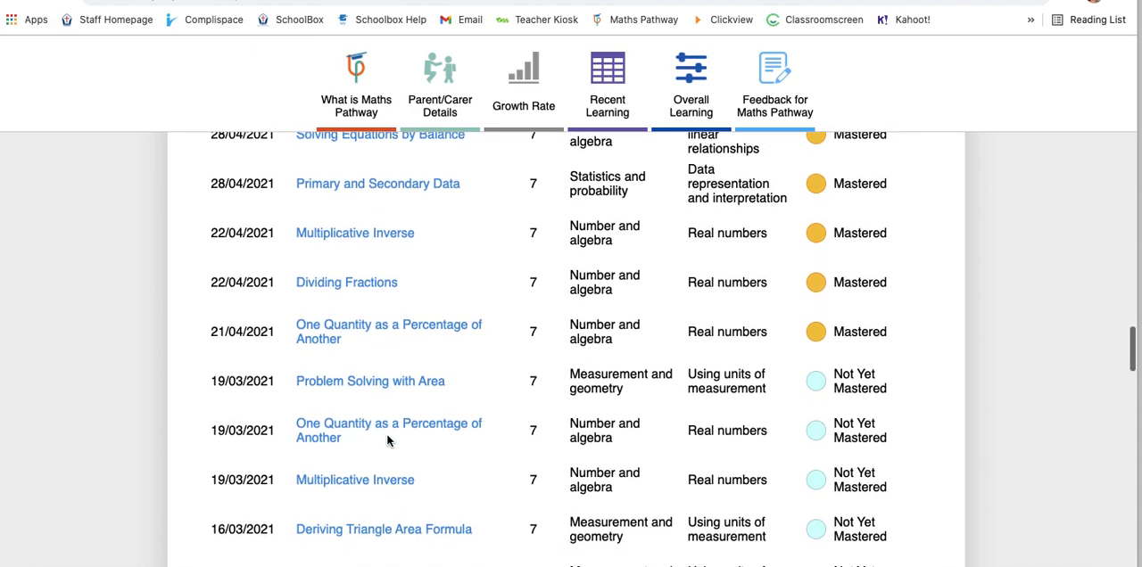
scroll("down", 3)
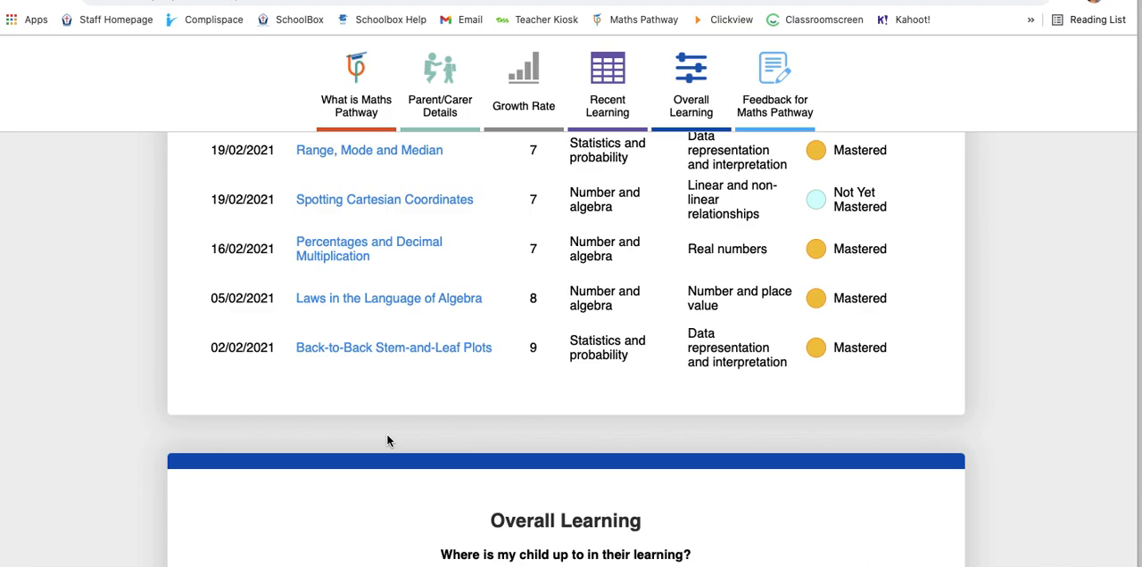
scroll("down", 3)
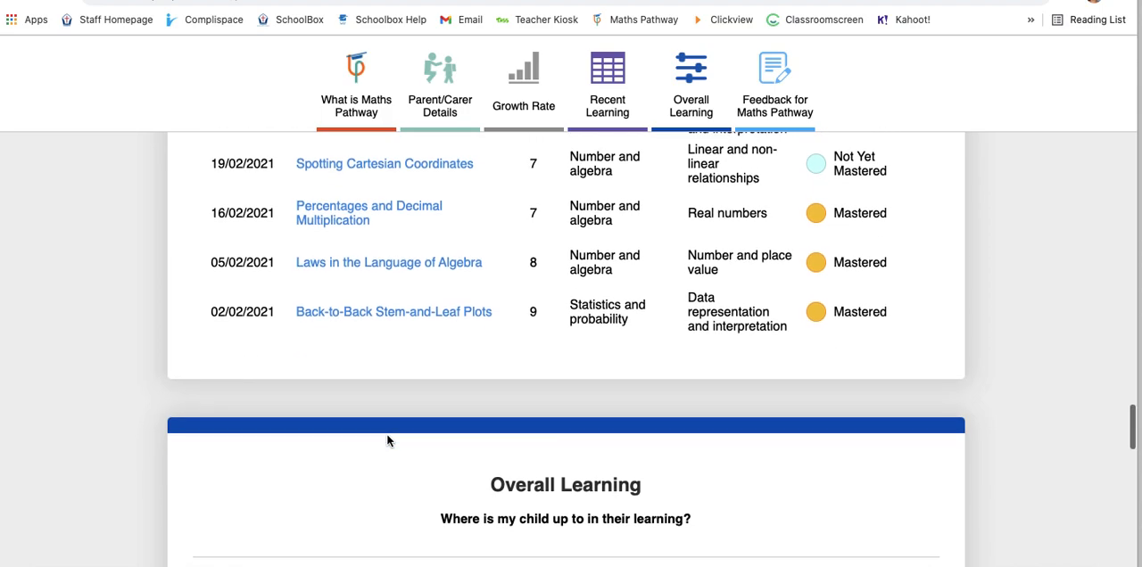
scroll("down", 3)
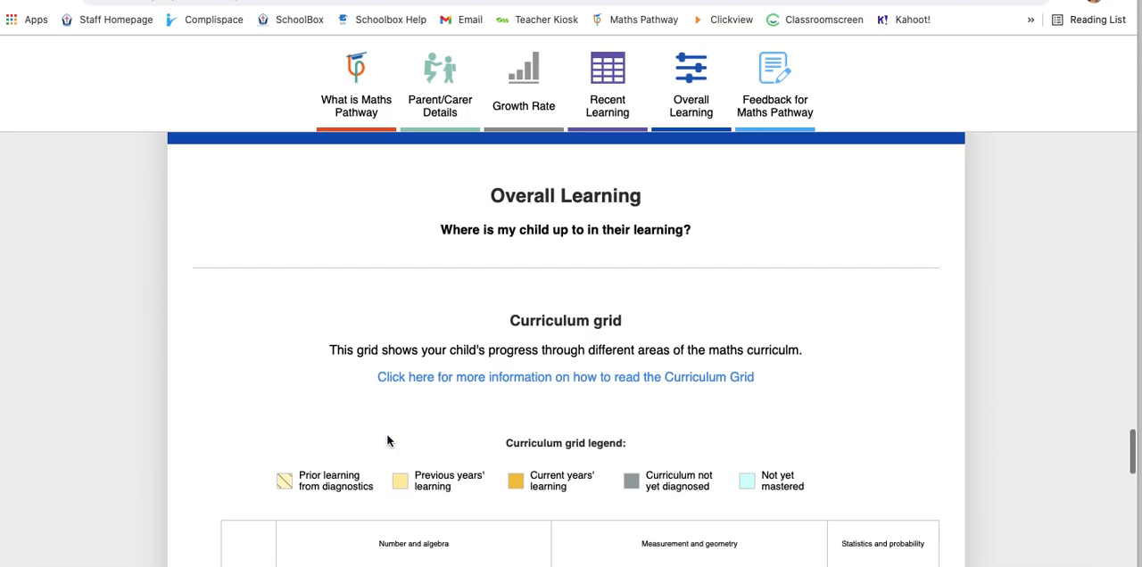
scroll("down", 3)
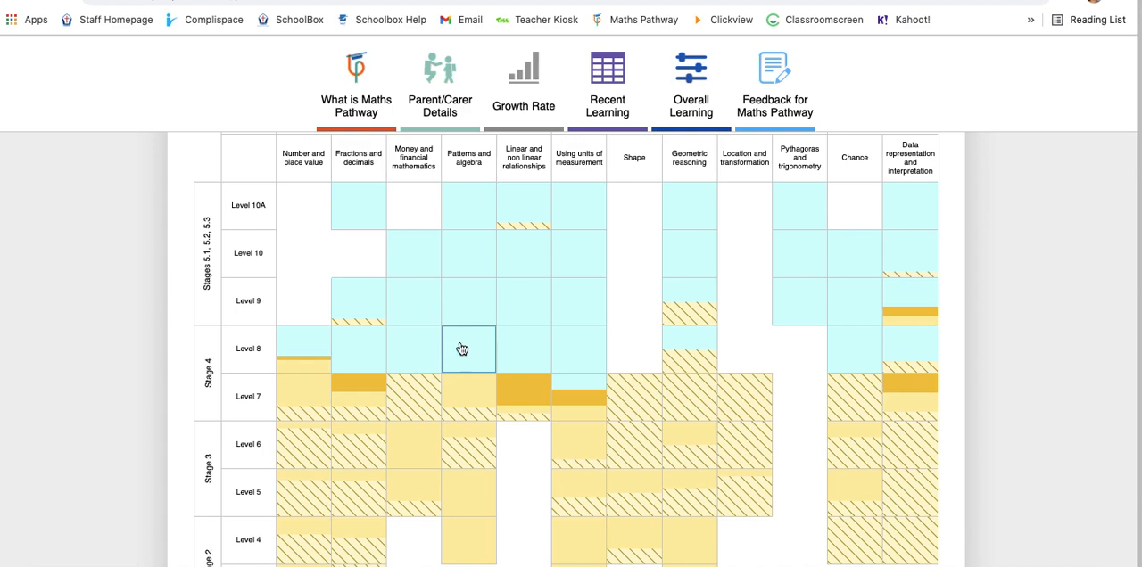
left_click(467, 348)
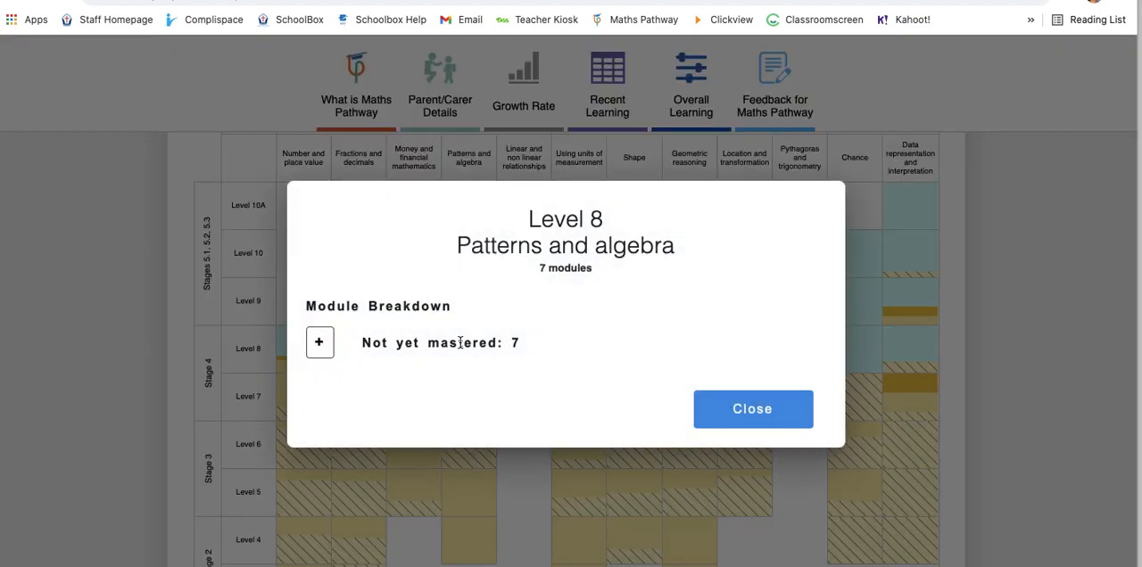
mouse_move(650, 271)
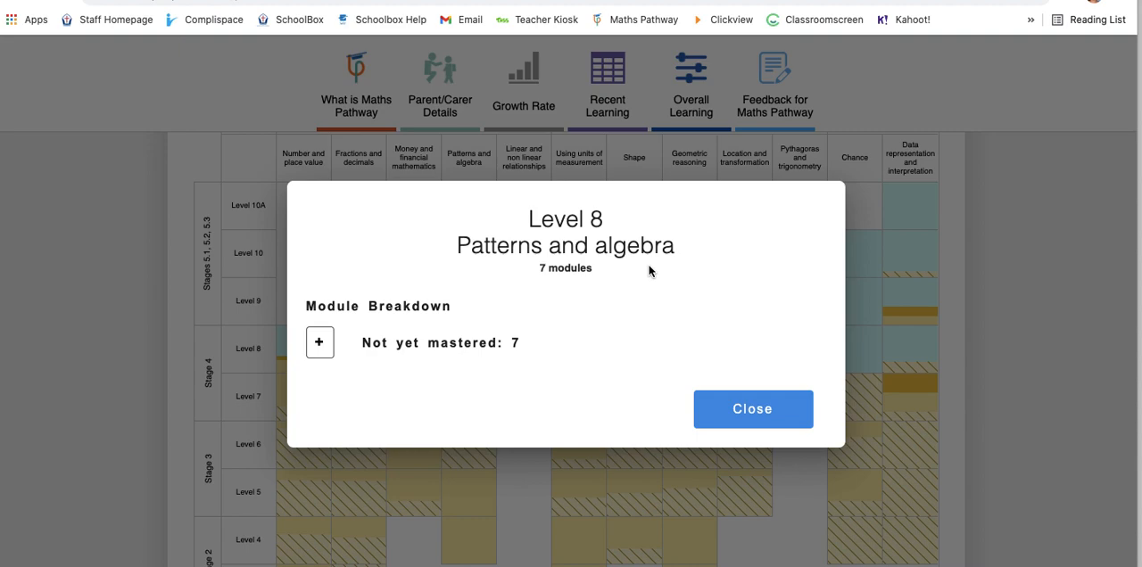
mouse_move(320, 342)
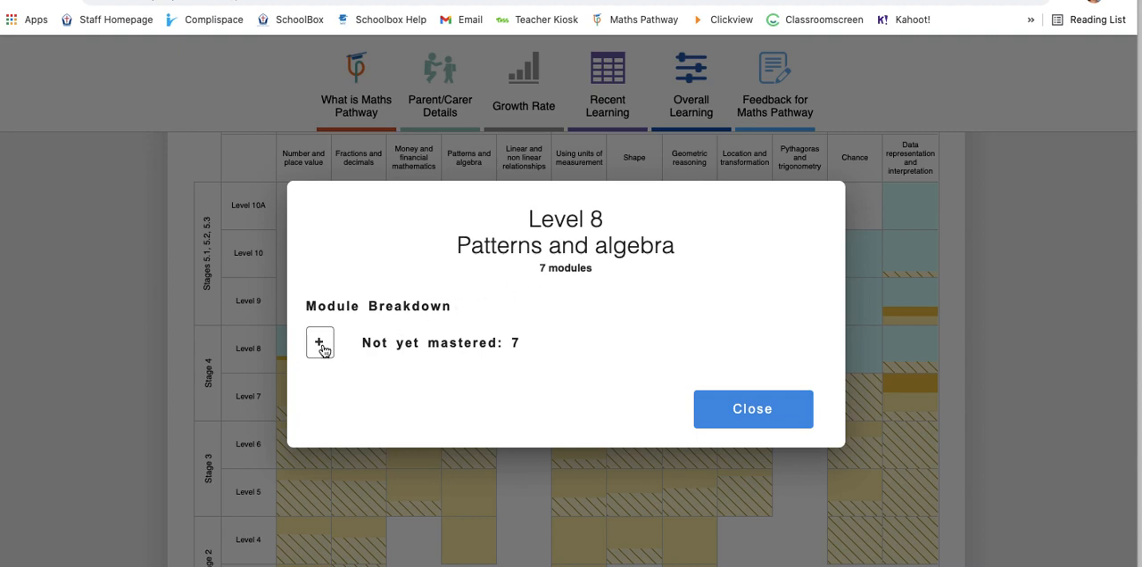
left_click(320, 342)
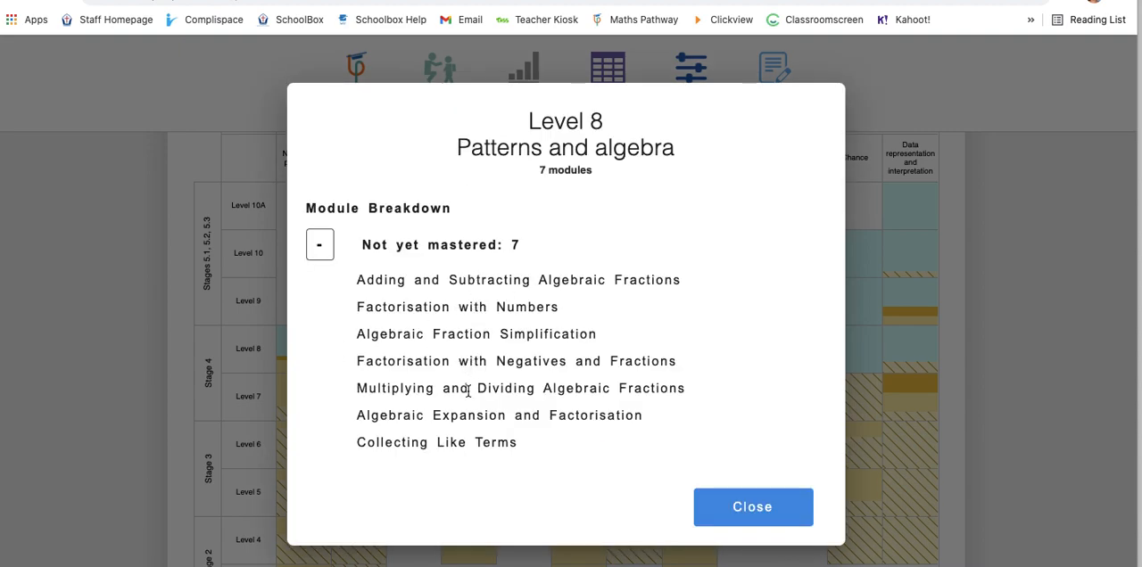
left_click(753, 507)
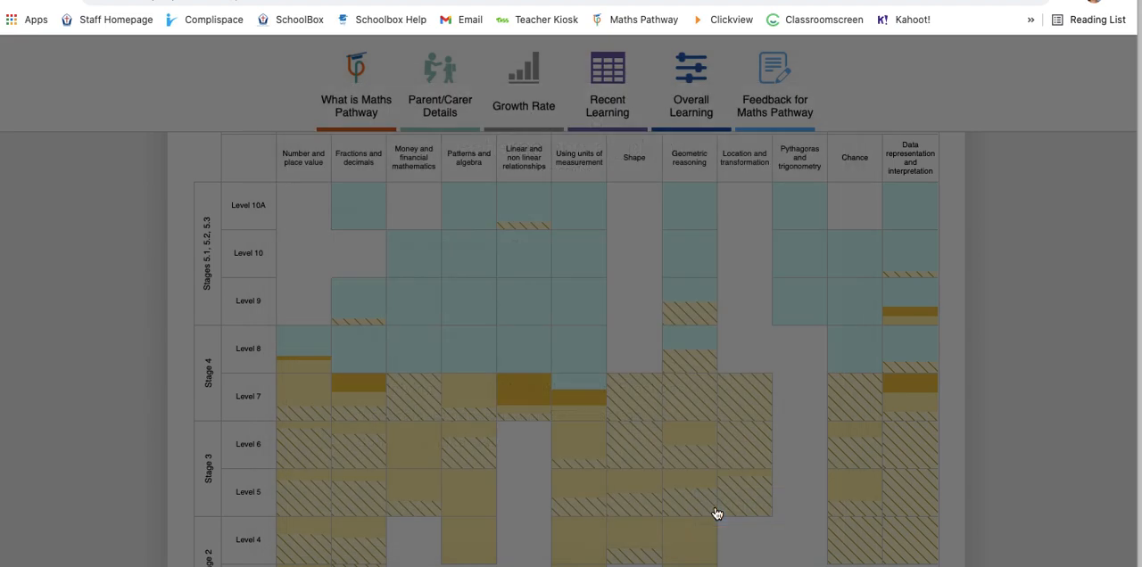
scroll("down", 3)
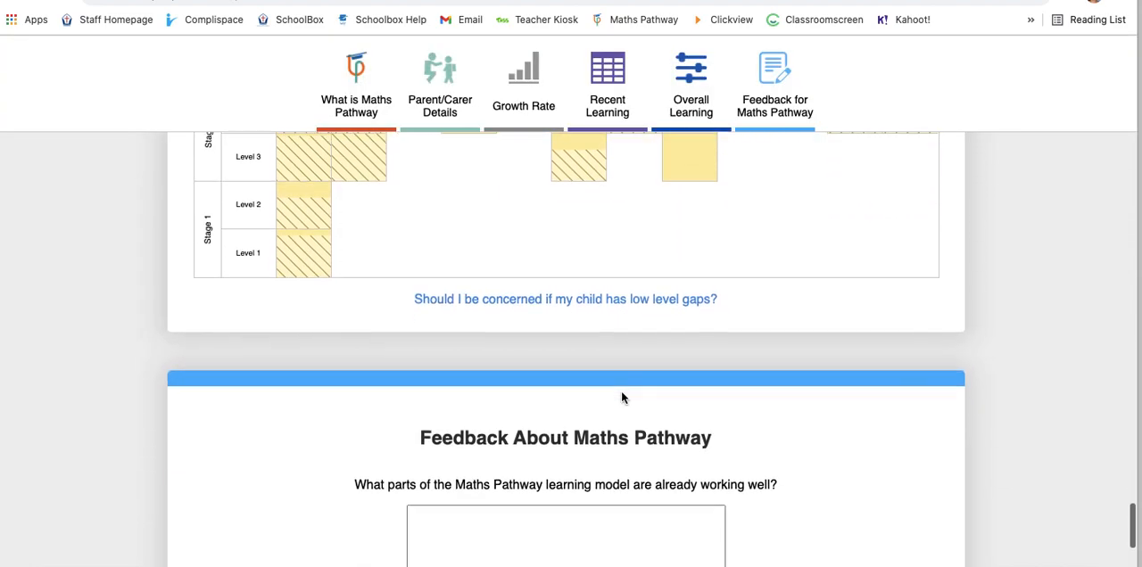
scroll("down", 3)
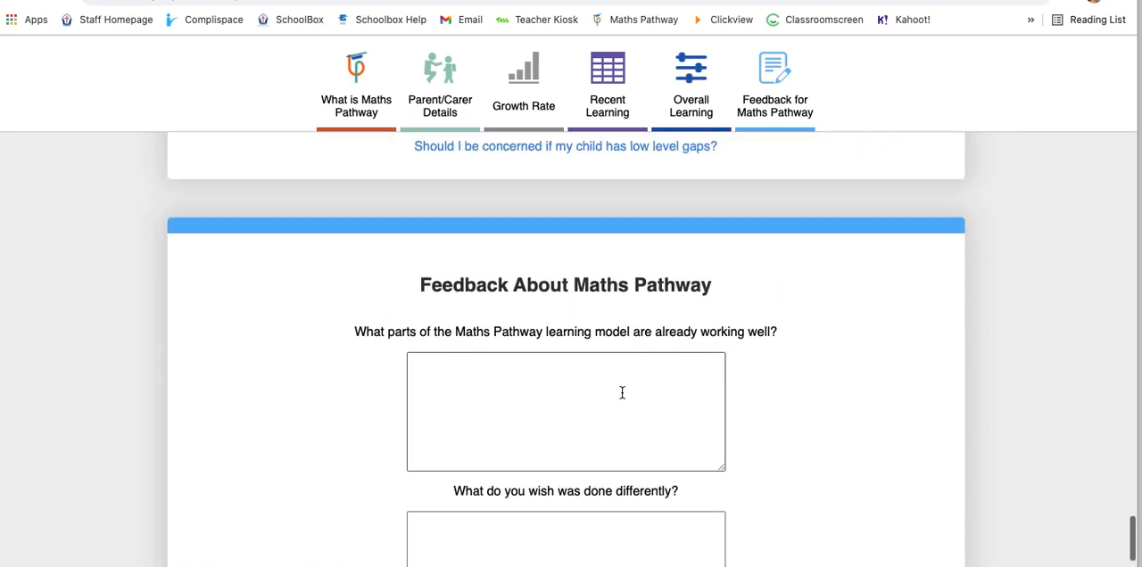
scroll("down", 3)
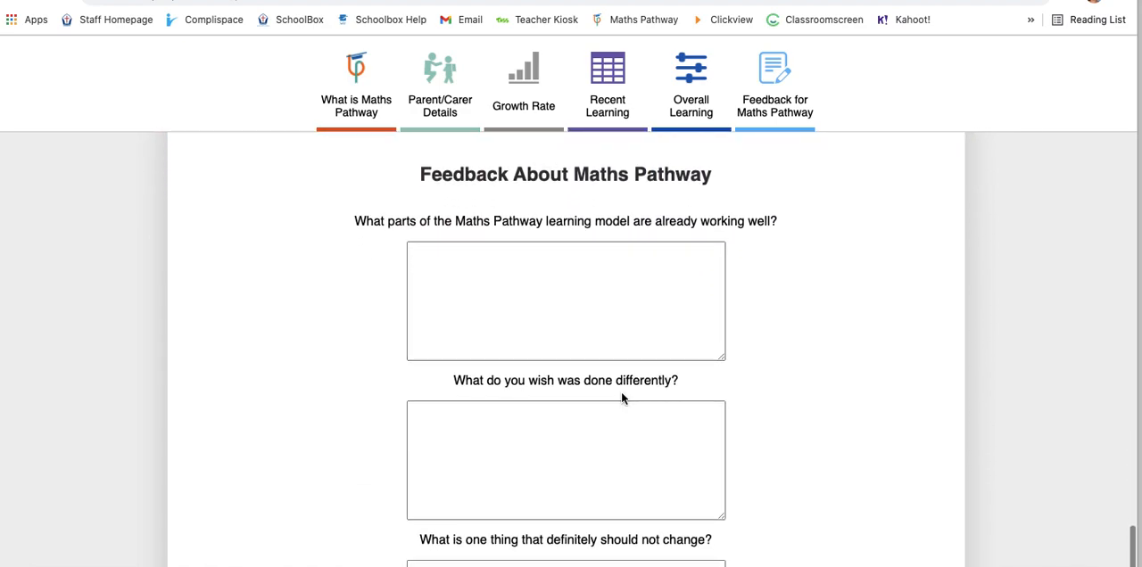
scroll("down", 3)
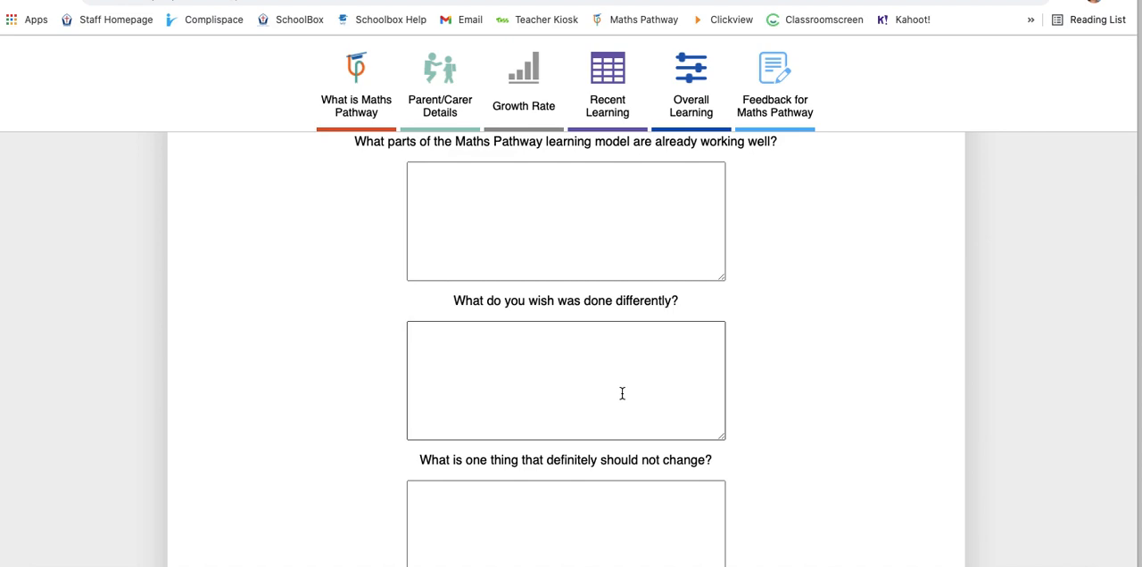
scroll("down", 3)
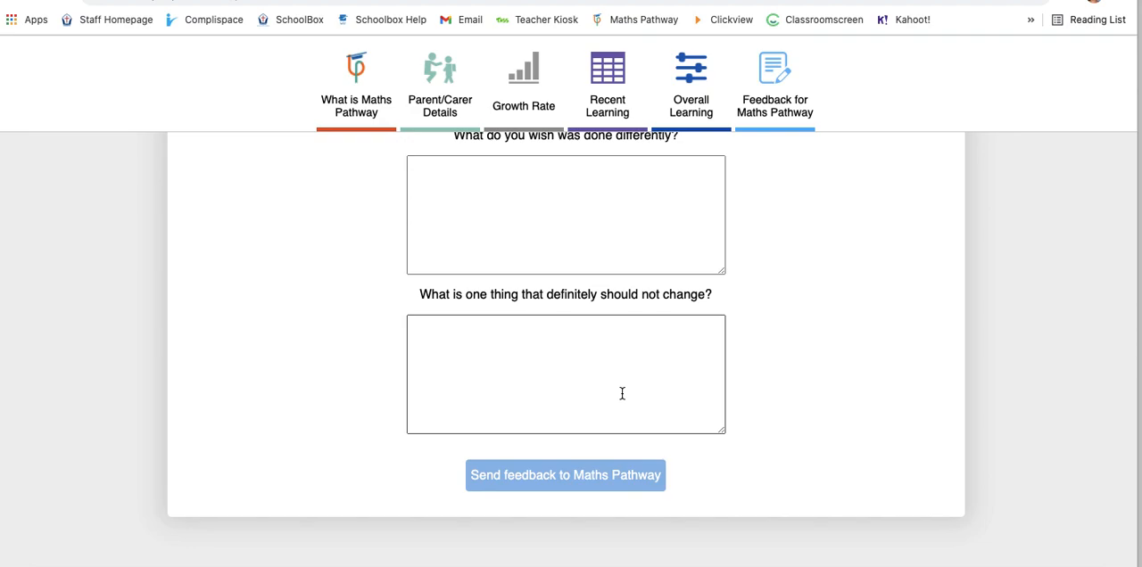
scroll("down", 3)
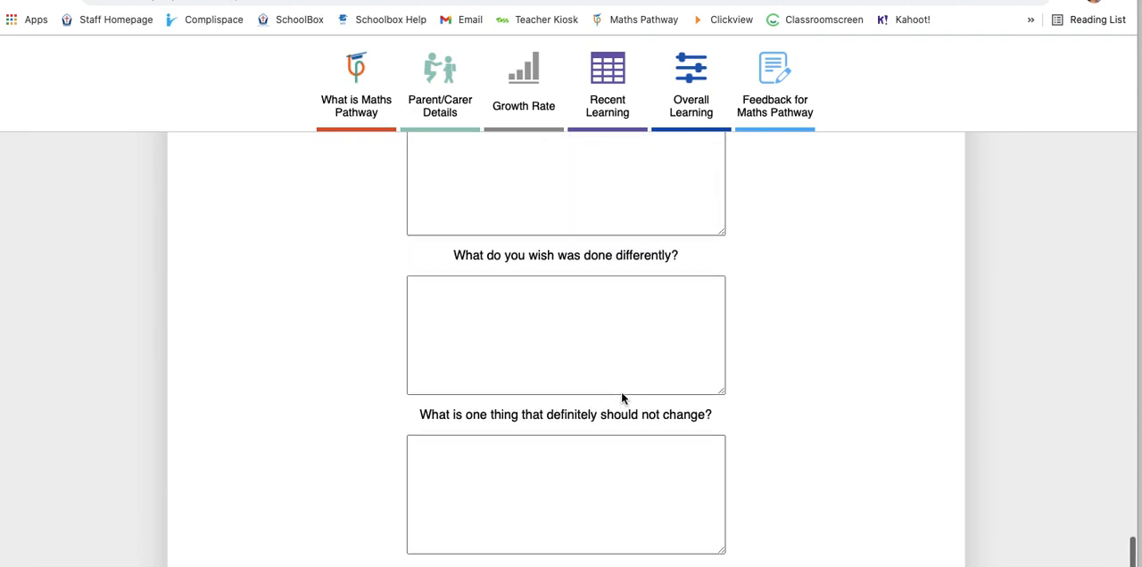
scroll("up", 3)
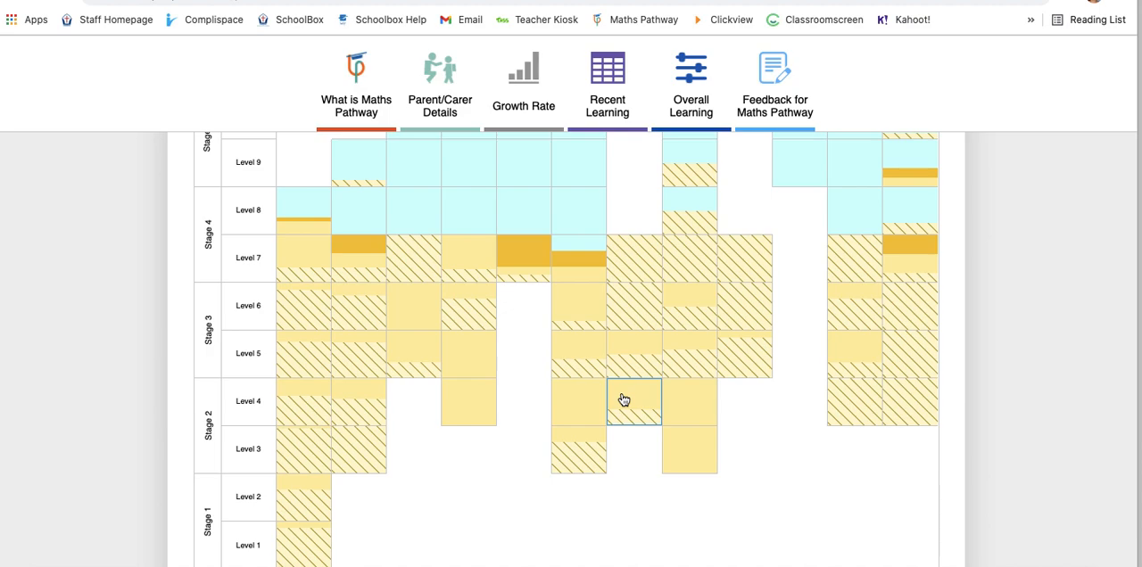
Head back up past Recent Learning and Growth Rate until the Parent/Carer Details form shows again
scroll("up", 3)
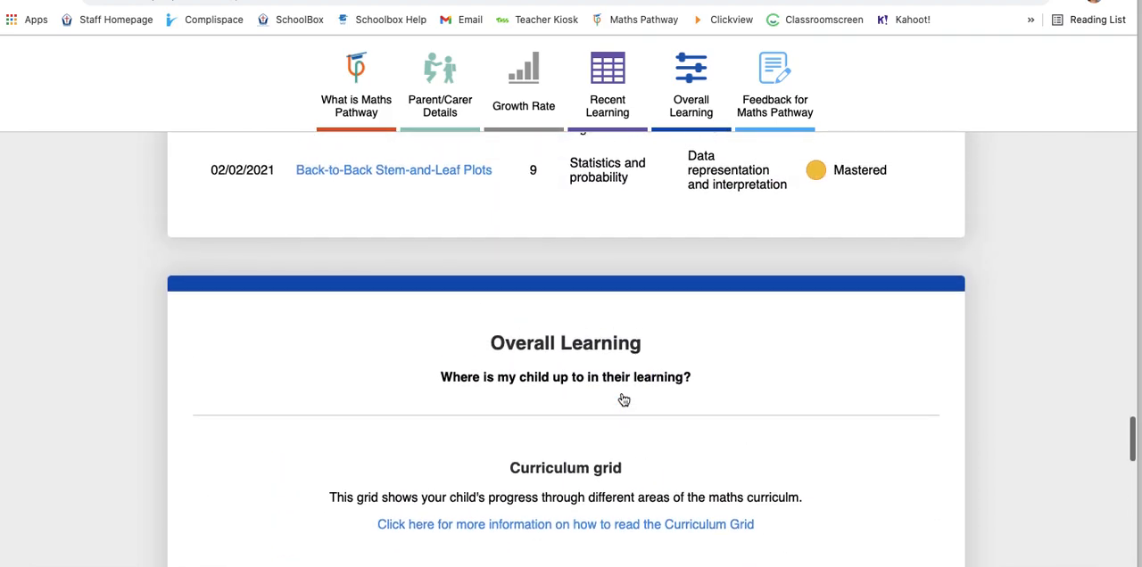
scroll("up", 3)
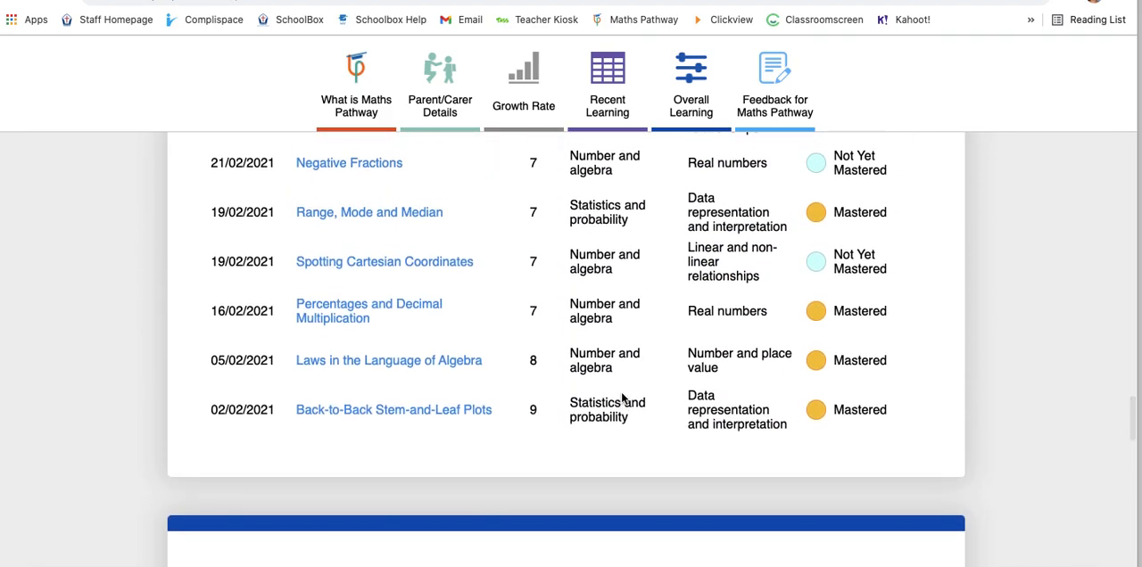
scroll("up", 3)
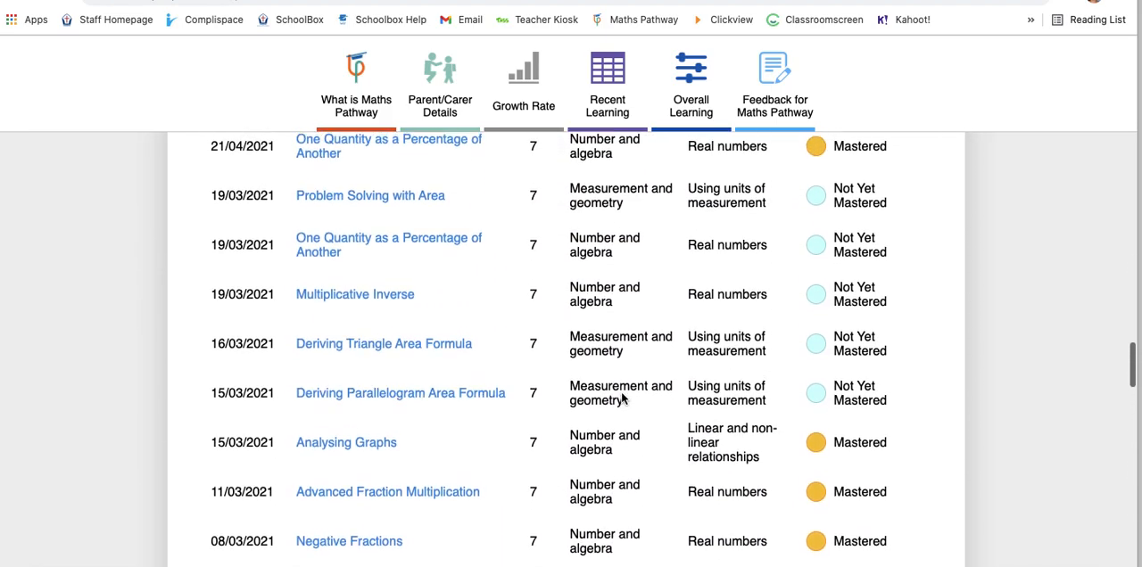
scroll("up", 3)
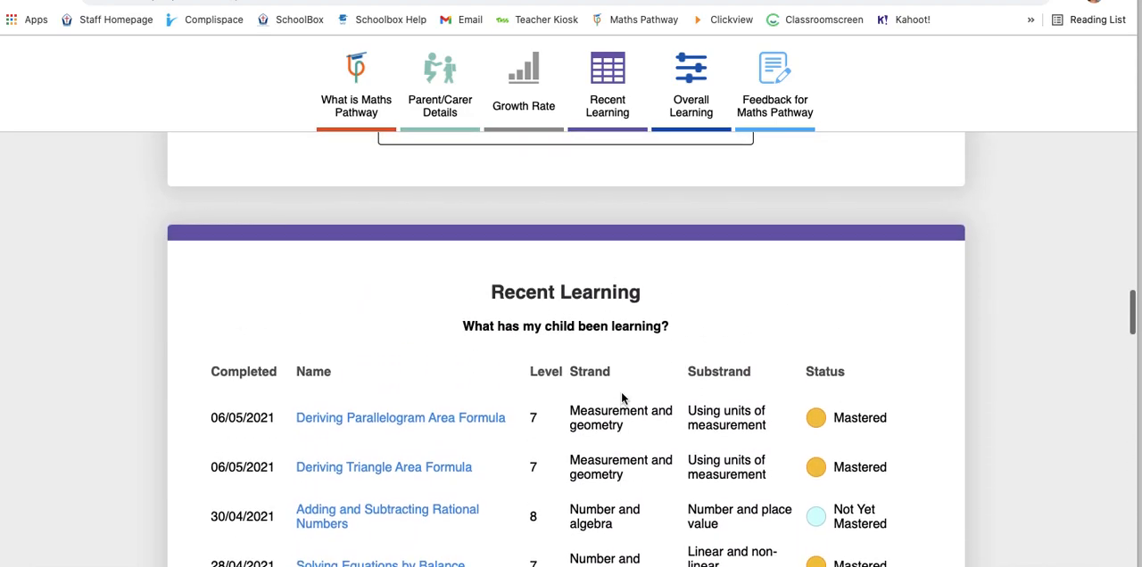
scroll("up", 3)
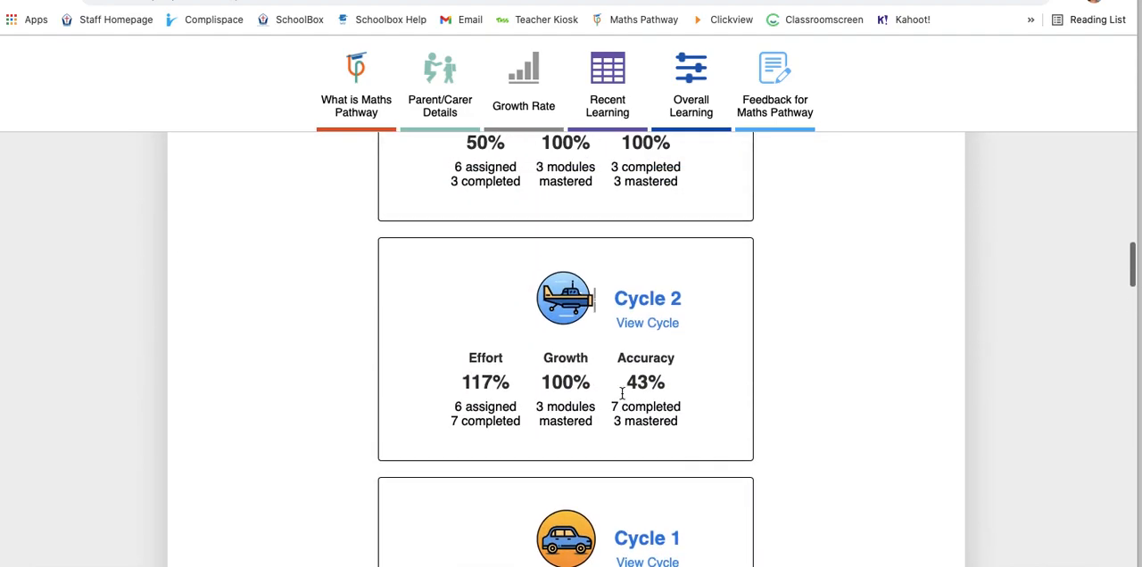
scroll("up", 3)
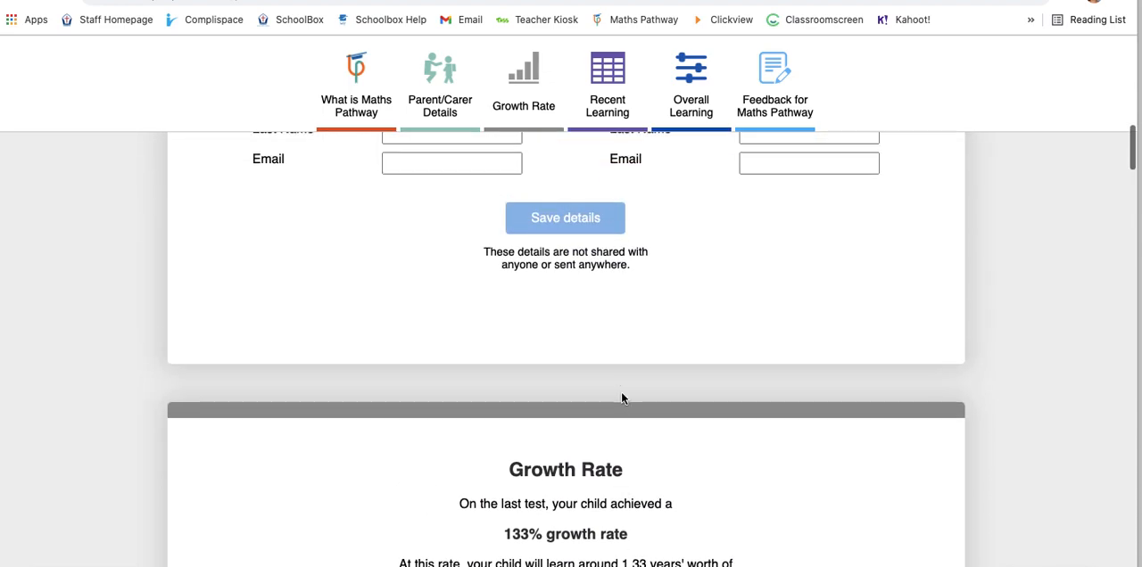
scroll("up", 3)
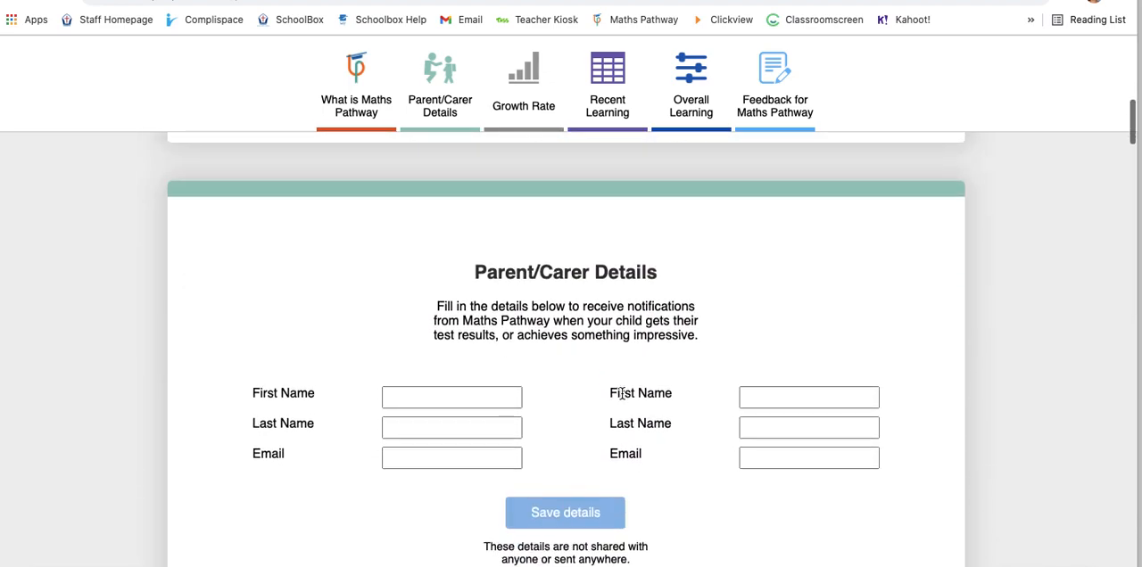
Return to the very top of the dashboard where 'What is Maths Pathway?' is shown
scroll("up", 3)
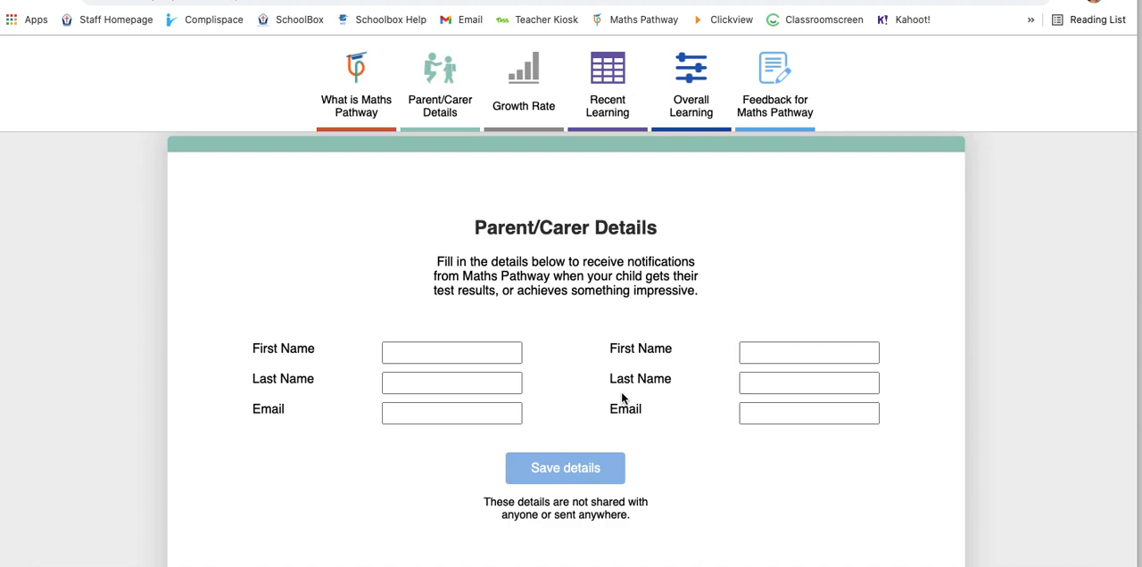
scroll("up", 3)
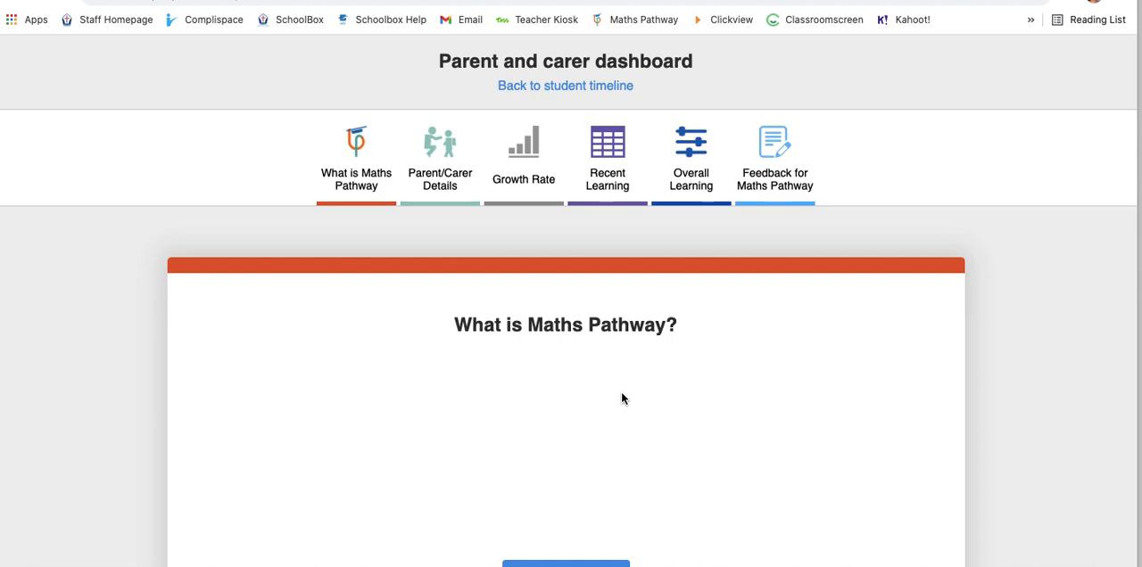
scroll("down", 3)
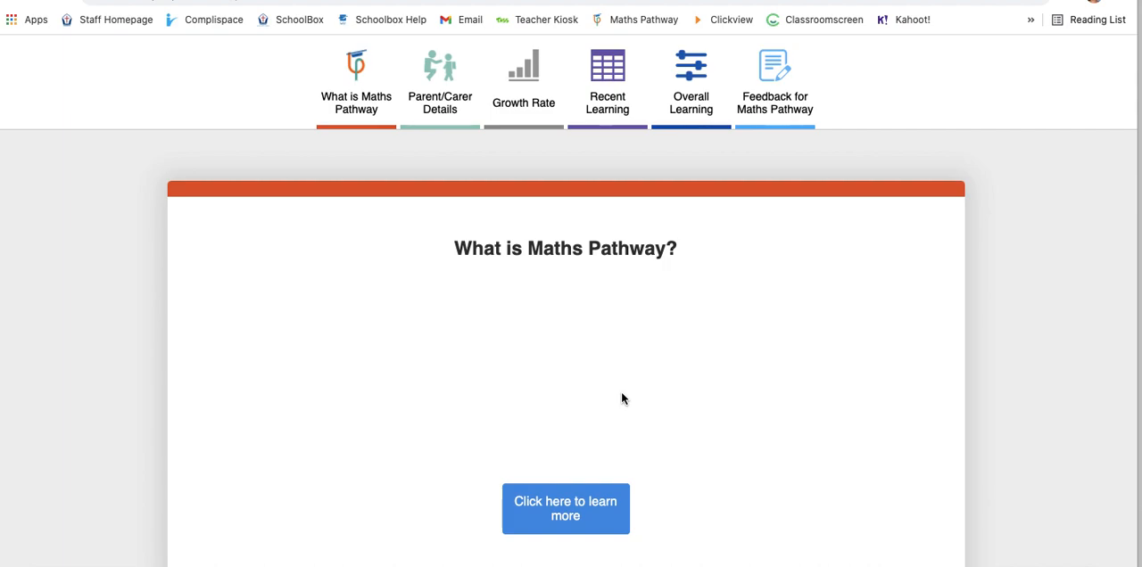
scroll("up", 3)
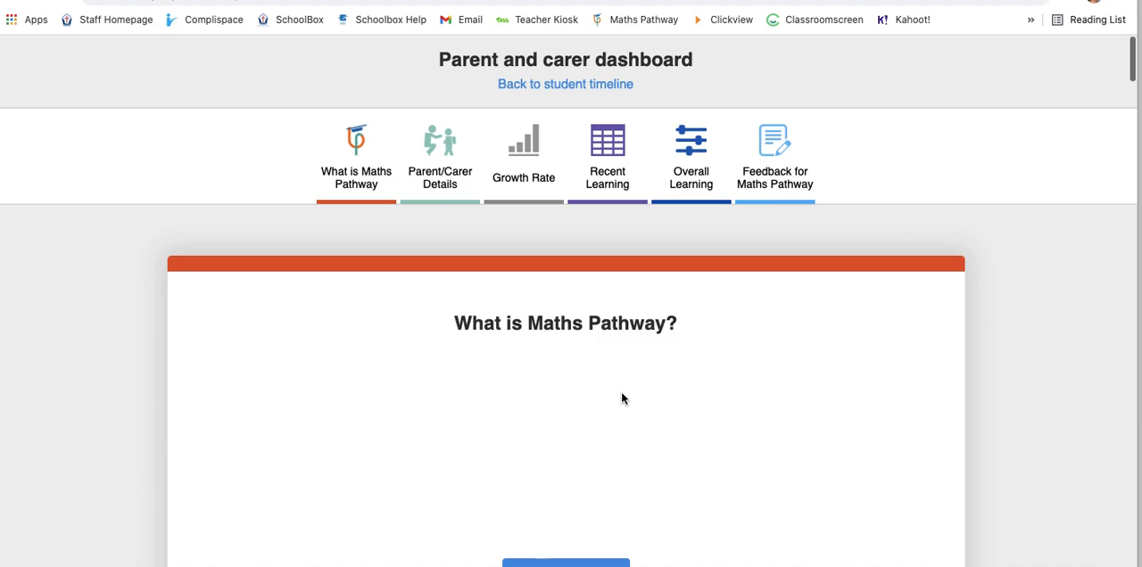